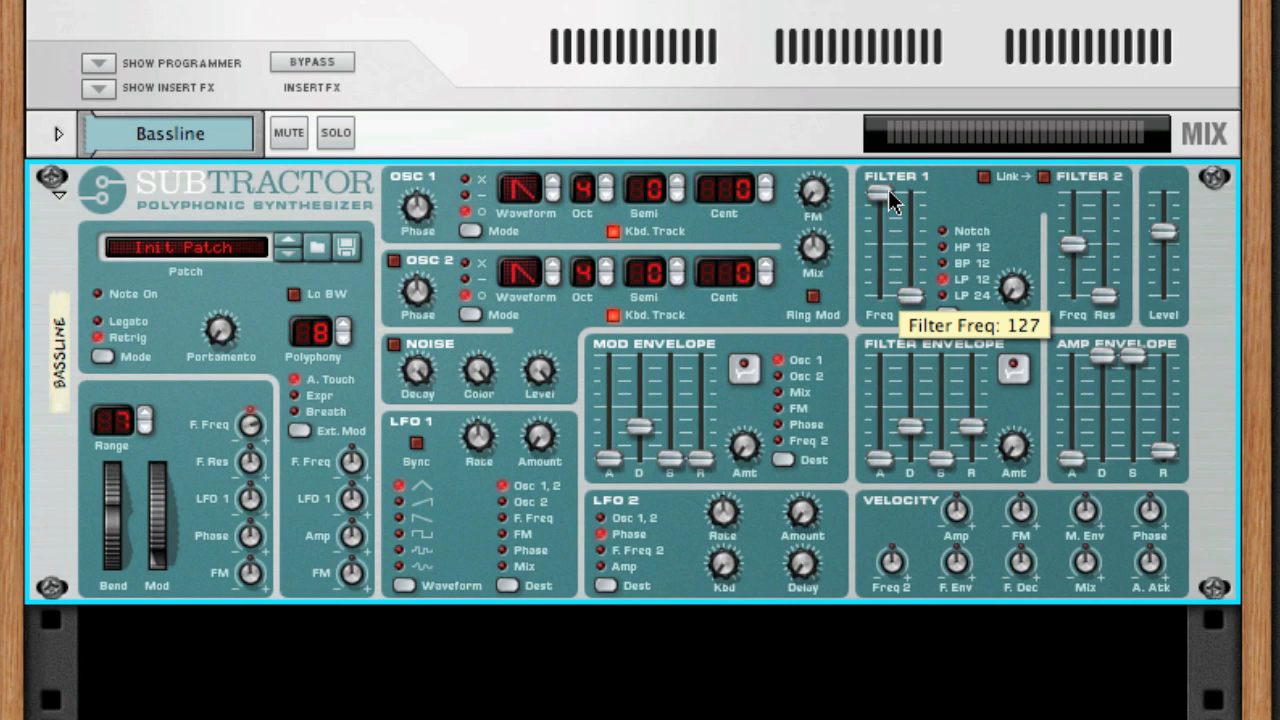
# - Lower the Filter 1 cutoff, then initialize the Subtractor to its default patch
pyautogui.moveTo(883, 195); pyautogui.dragTo(883, 215)
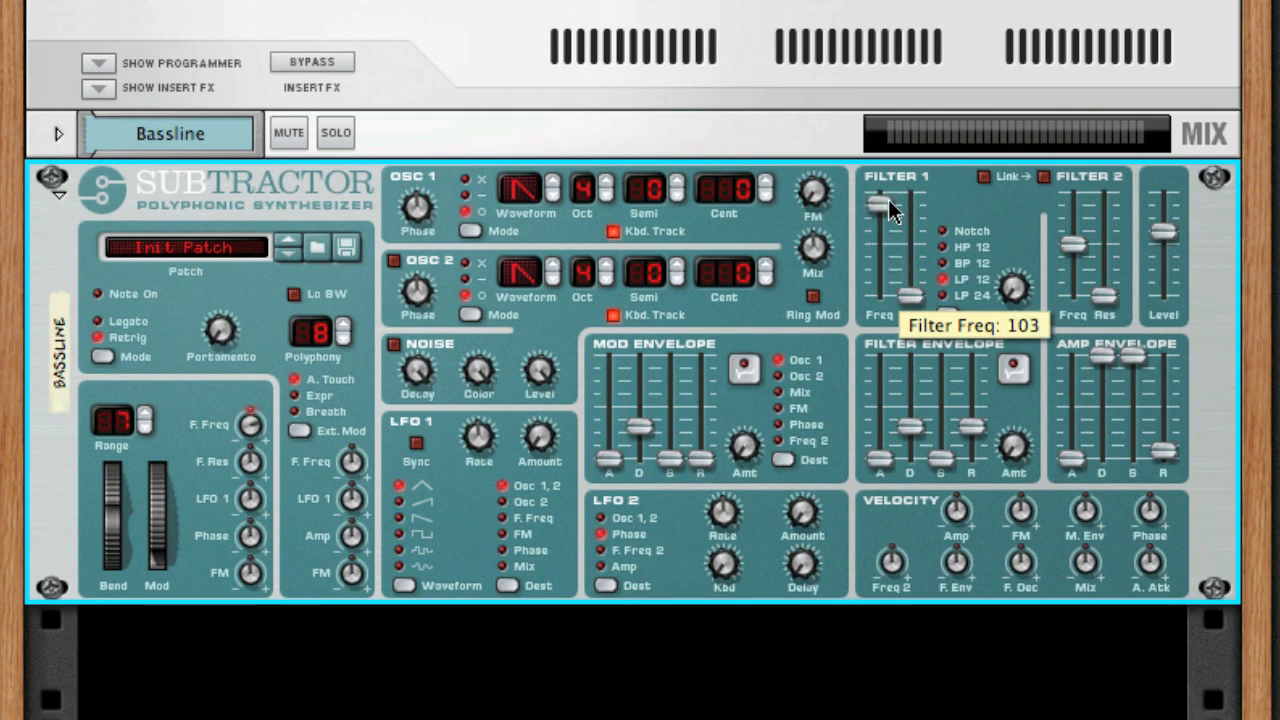
pyautogui.moveTo(945, 260)
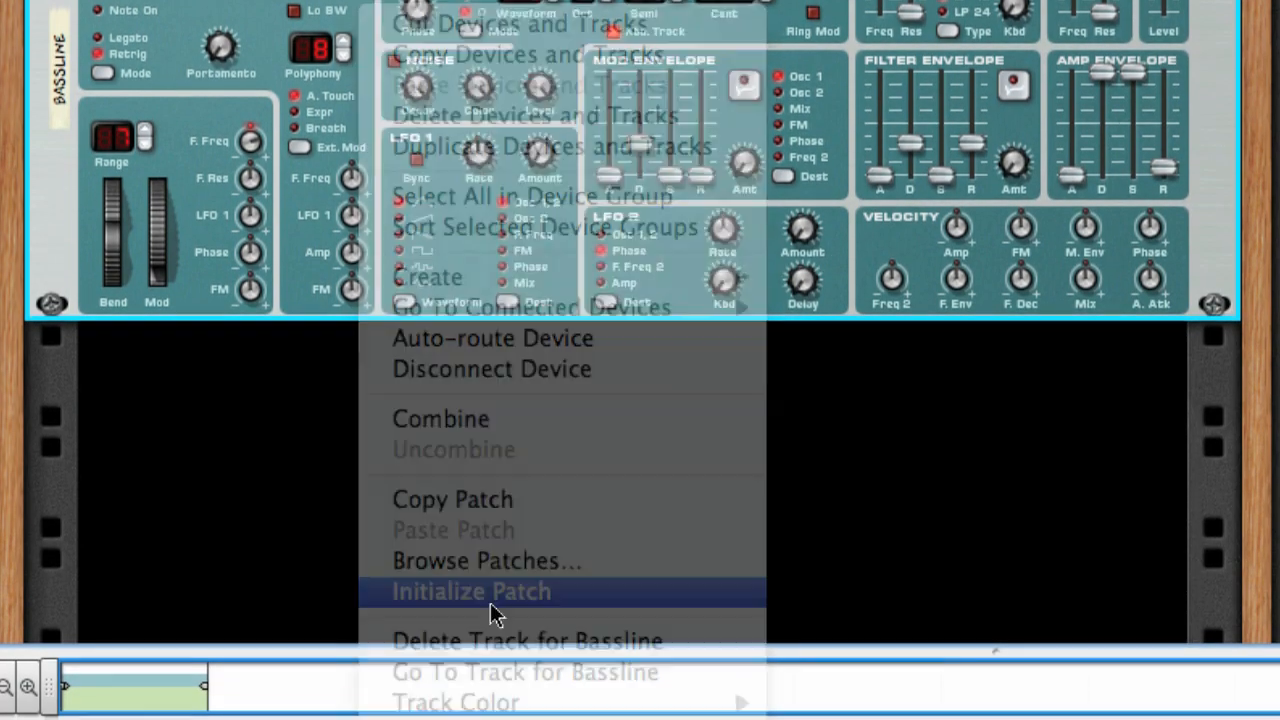
pyautogui.click(471, 591)
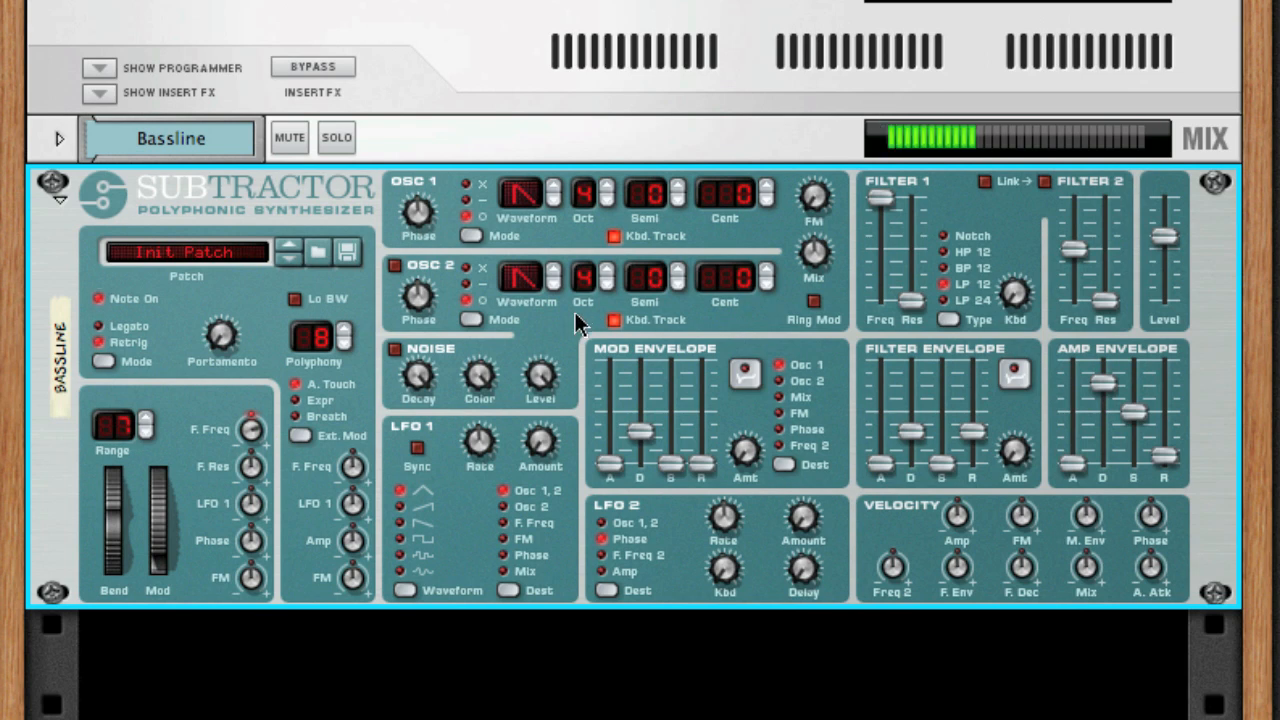
pyautogui.moveTo(490, 215)
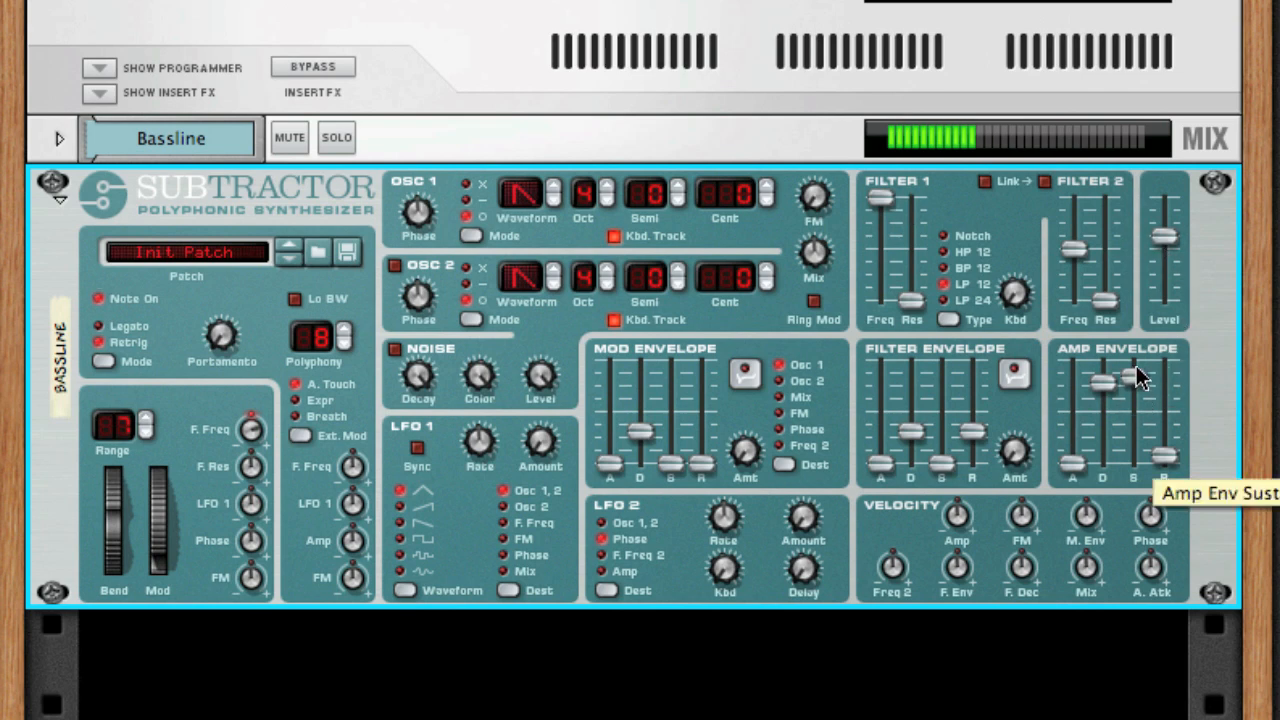
pyautogui.moveTo(585, 258)
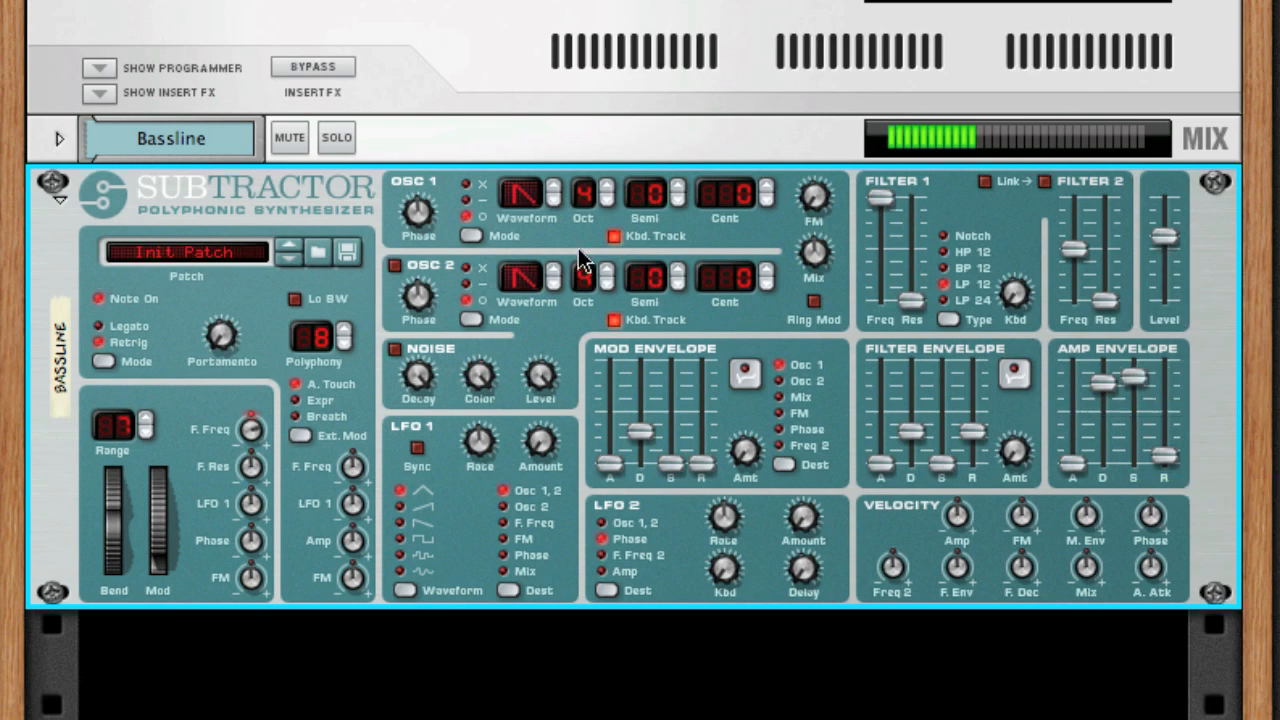
pyautogui.moveTo(880, 205)
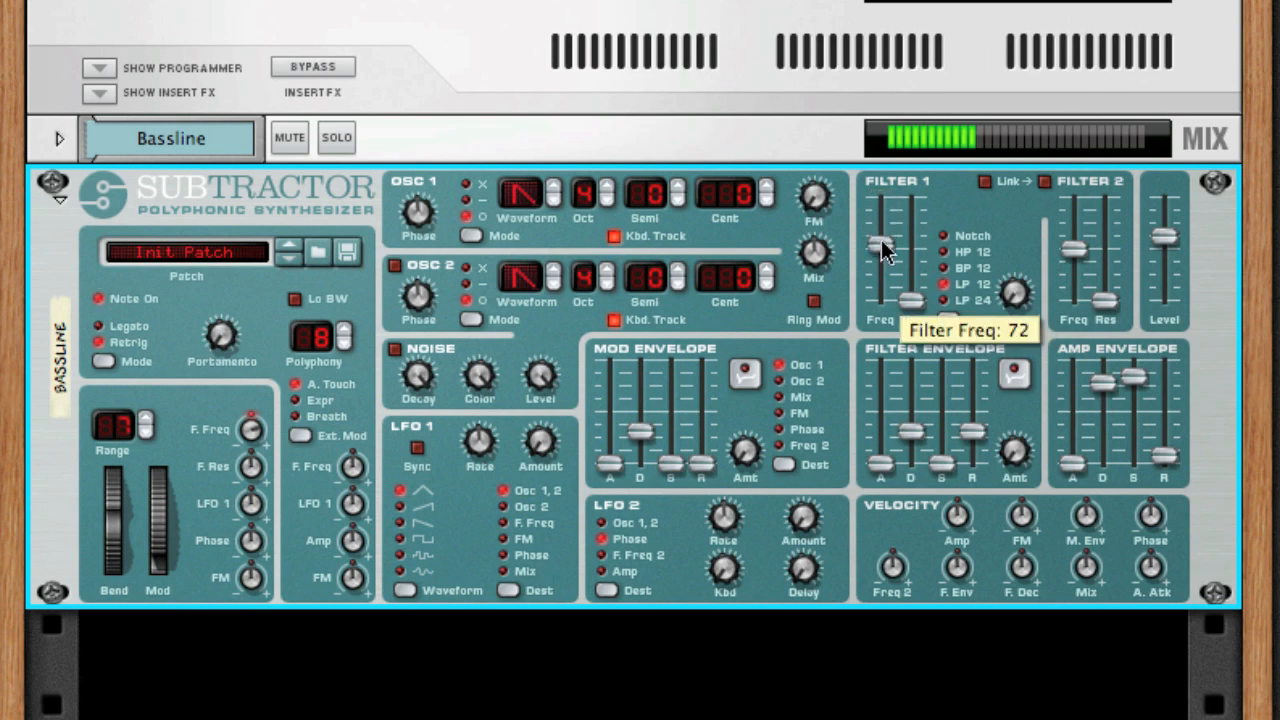
pyautogui.moveTo(885, 250); pyautogui.dragTo(885, 265)
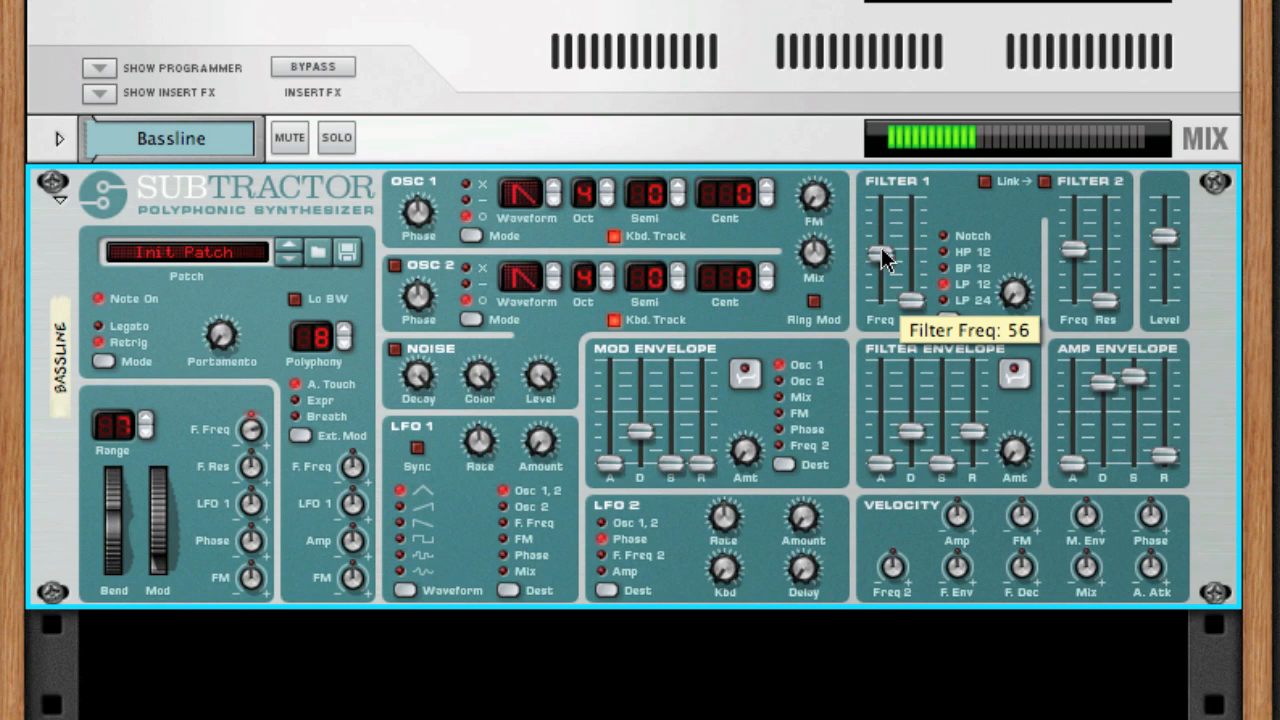
pyautogui.moveTo(880, 255); pyautogui.dragTo(880, 245)
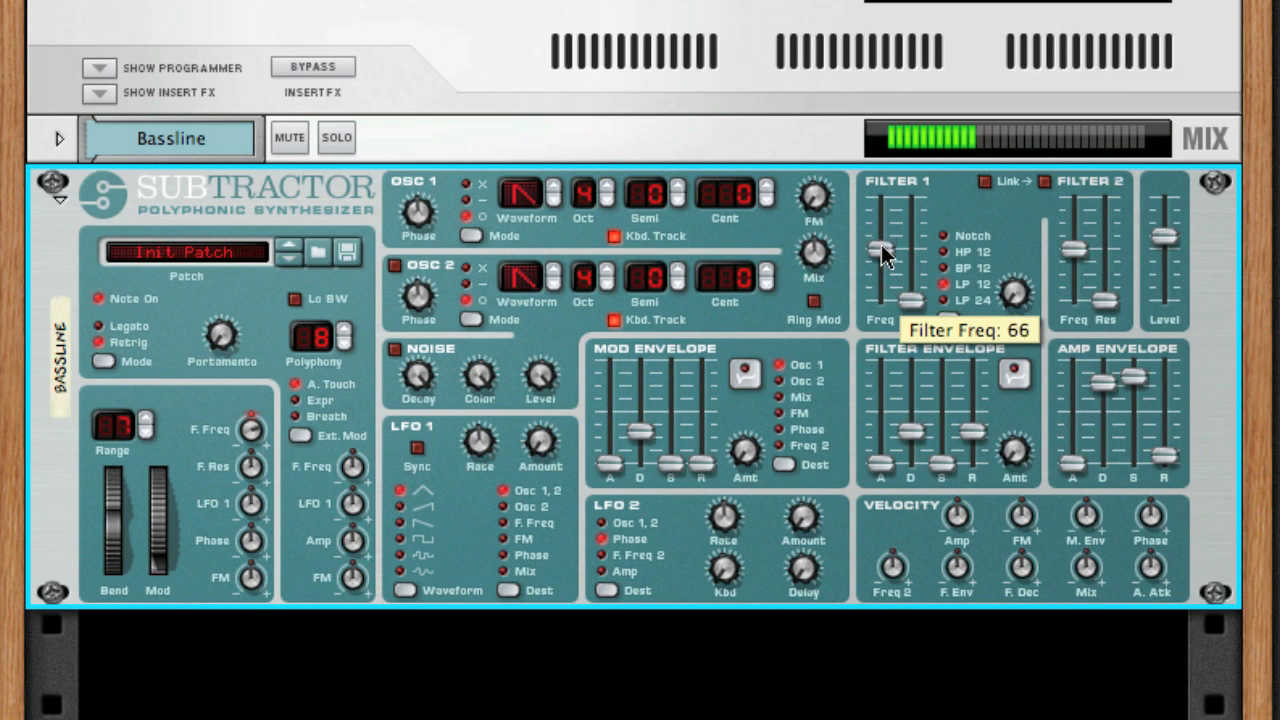
pyautogui.moveTo(880, 255); pyautogui.dragTo(880, 225)
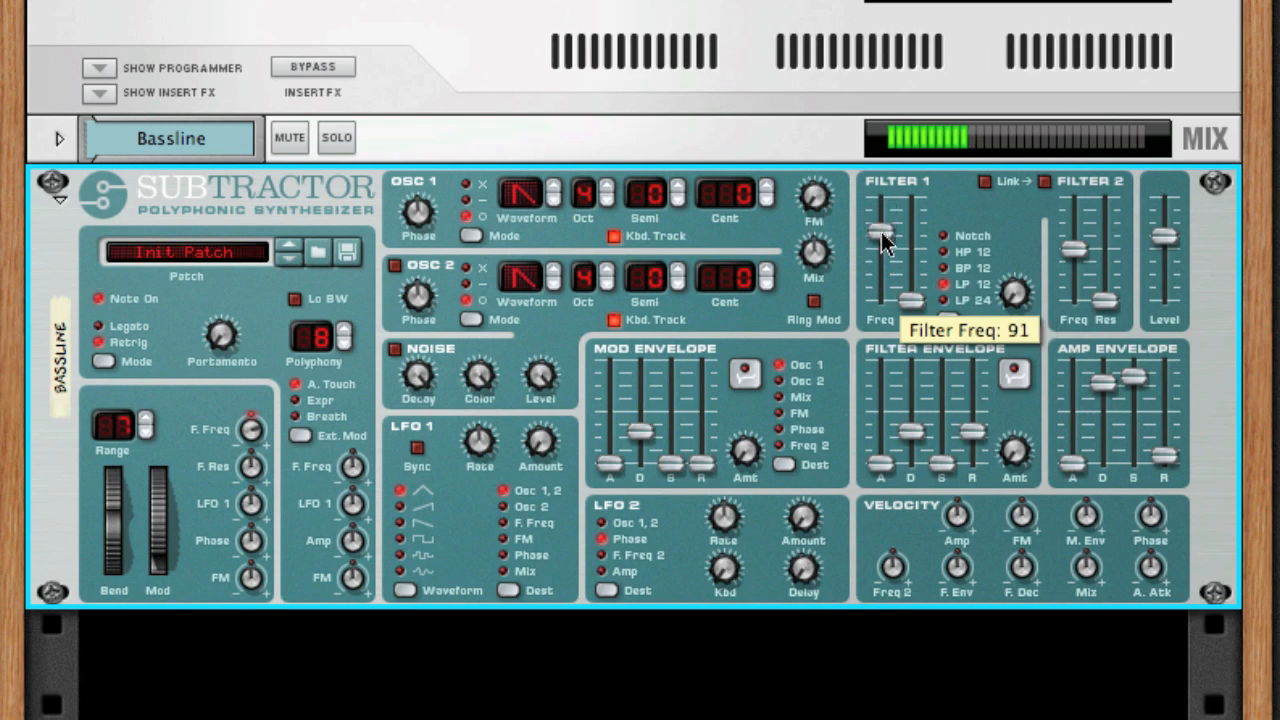
pyautogui.moveTo(875, 230); pyautogui.dragTo(875, 265)
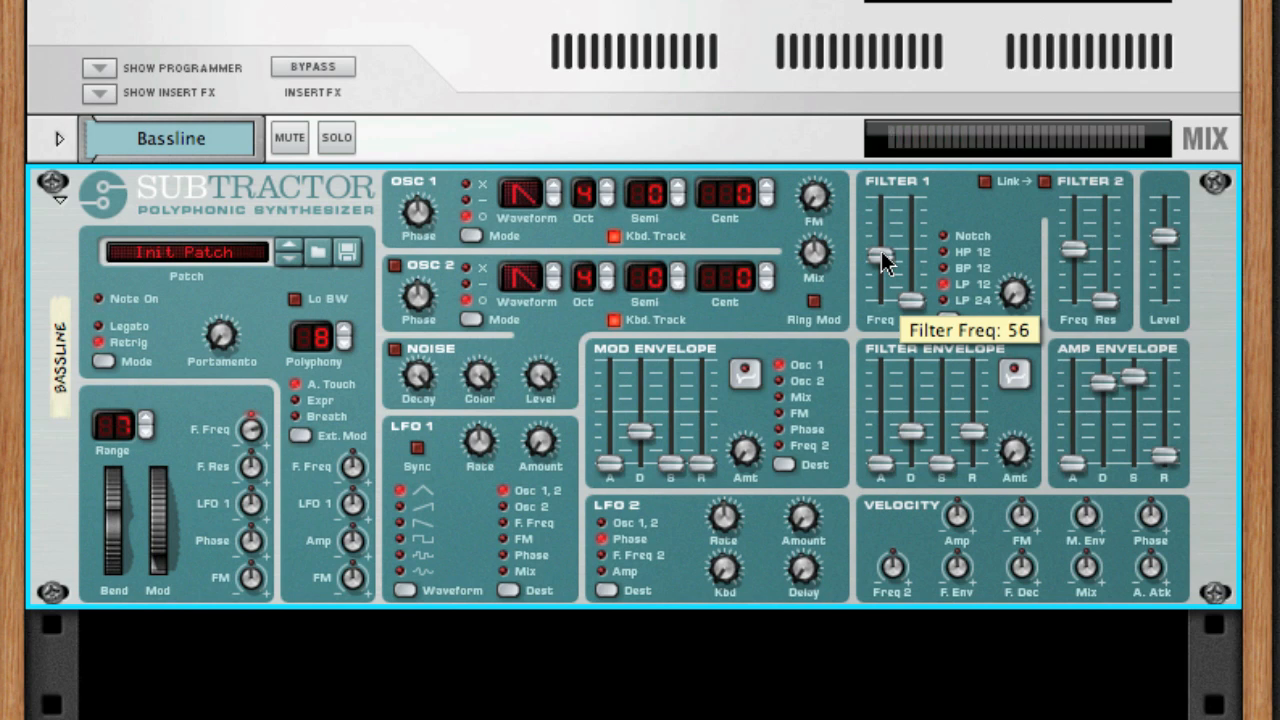
pyautogui.moveTo(495, 240)
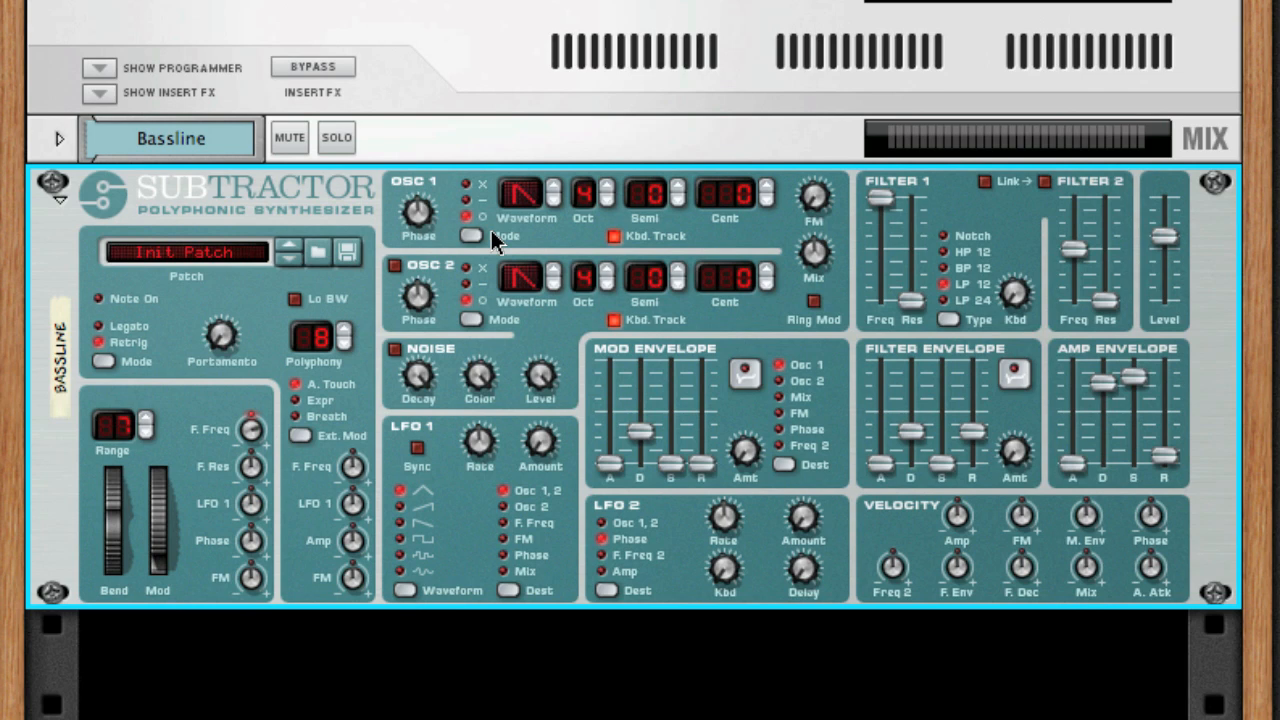
# - Solo the Bassline track to isolate the bass
pyautogui.click(337, 137)
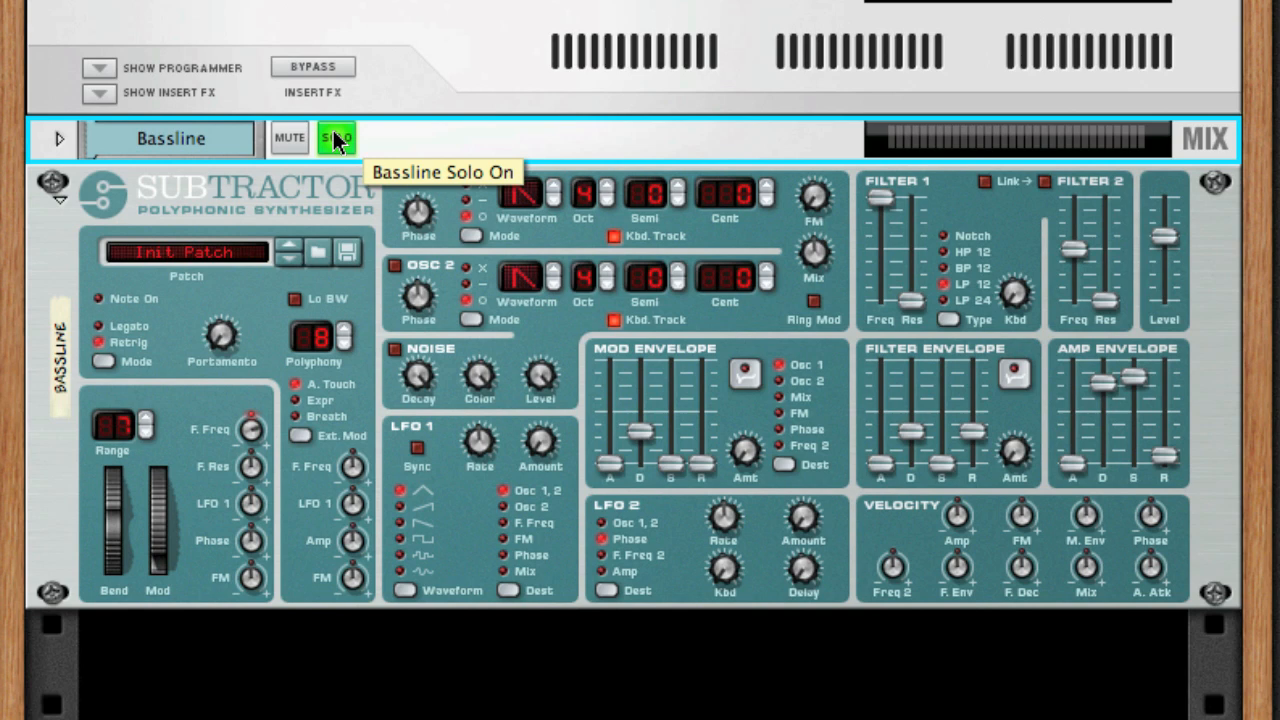
pyautogui.moveTo(578, 330)
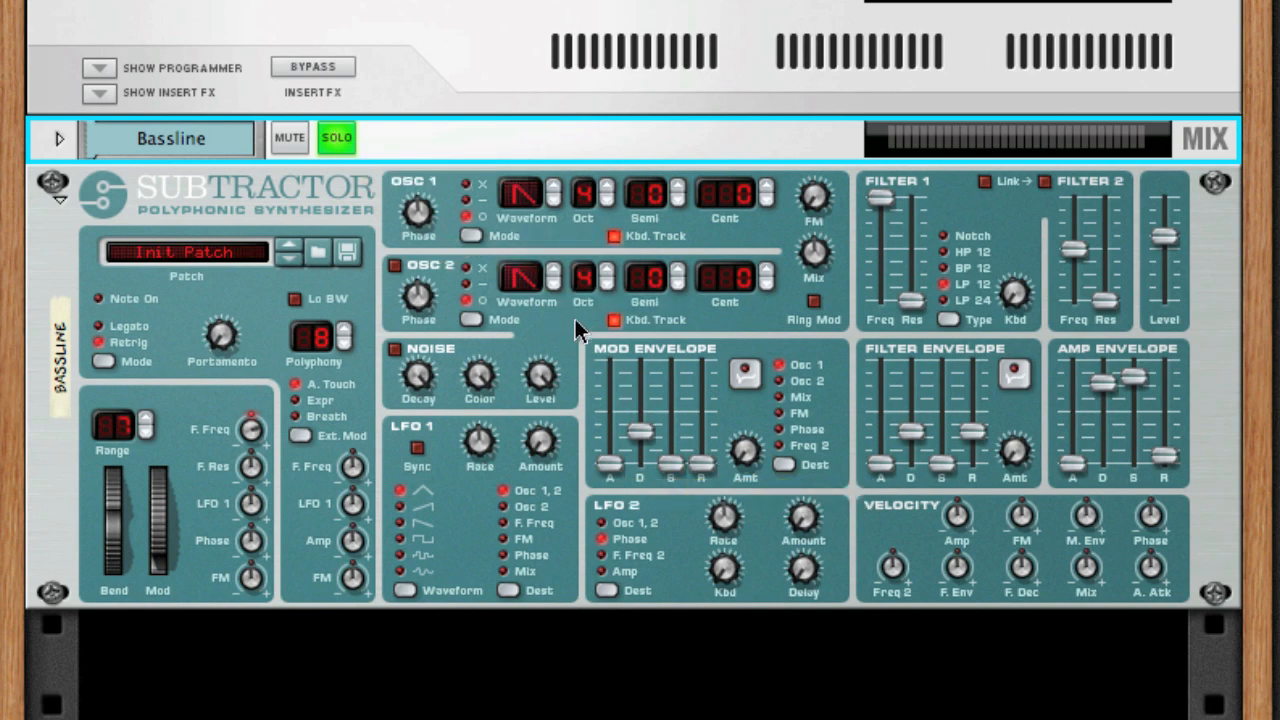
pyautogui.moveTo(430, 200)
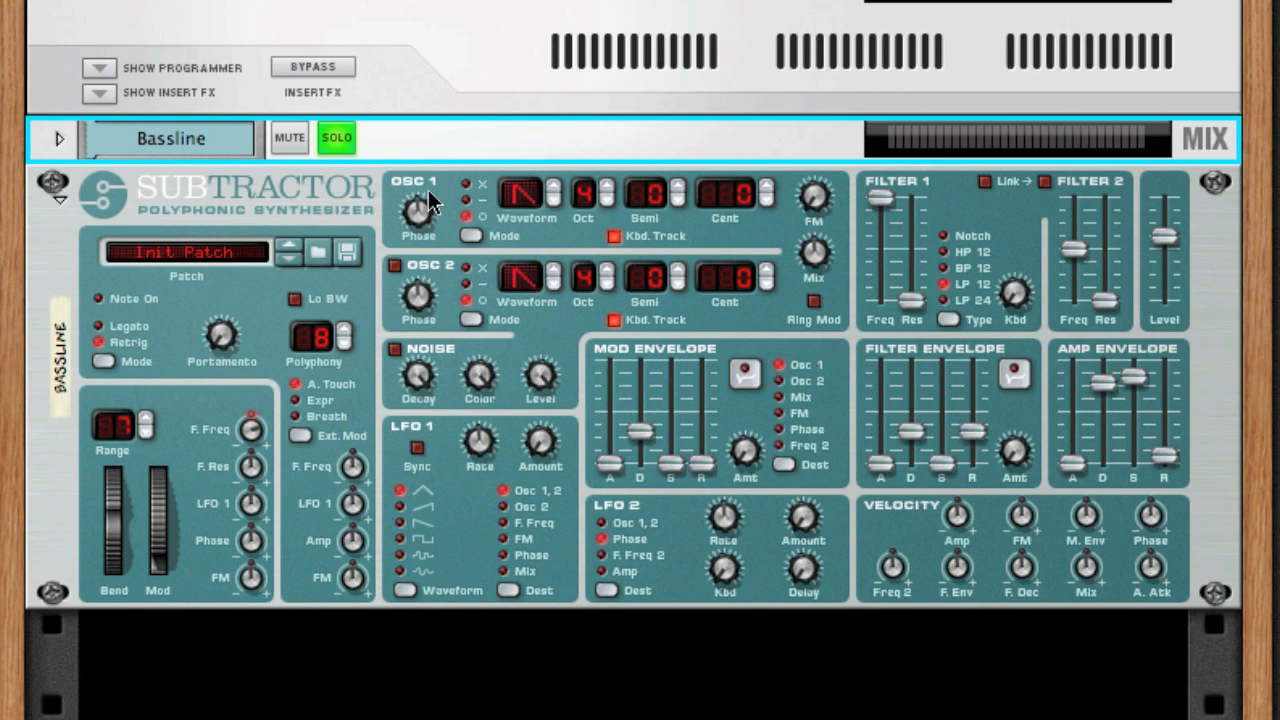
pyautogui.moveTo(445, 197)
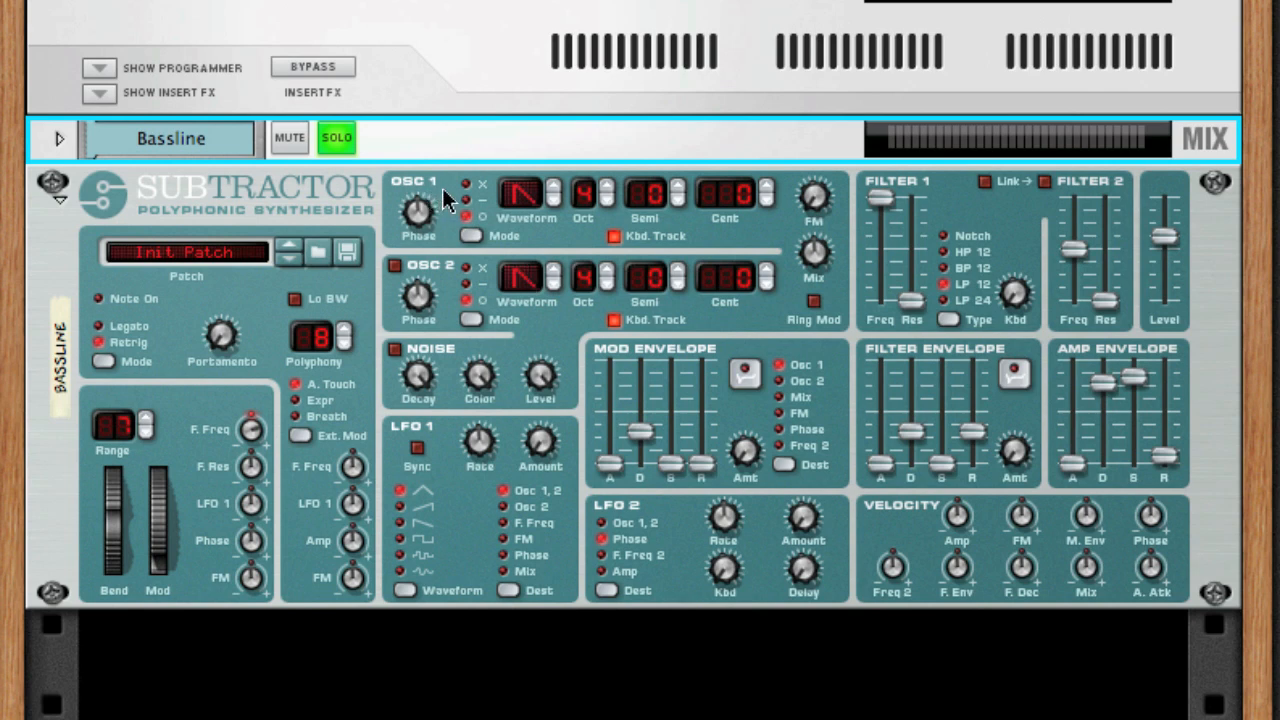
pyautogui.moveTo(420, 185)
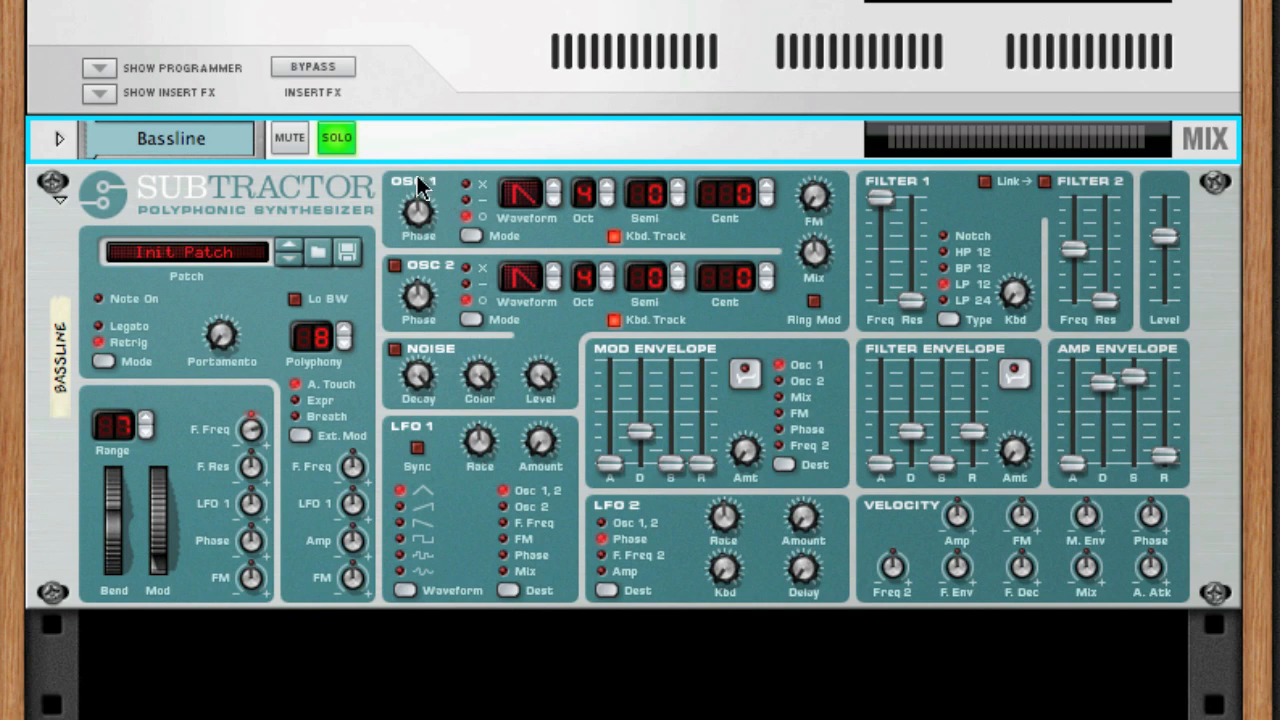
pyautogui.moveTo(460, 210)
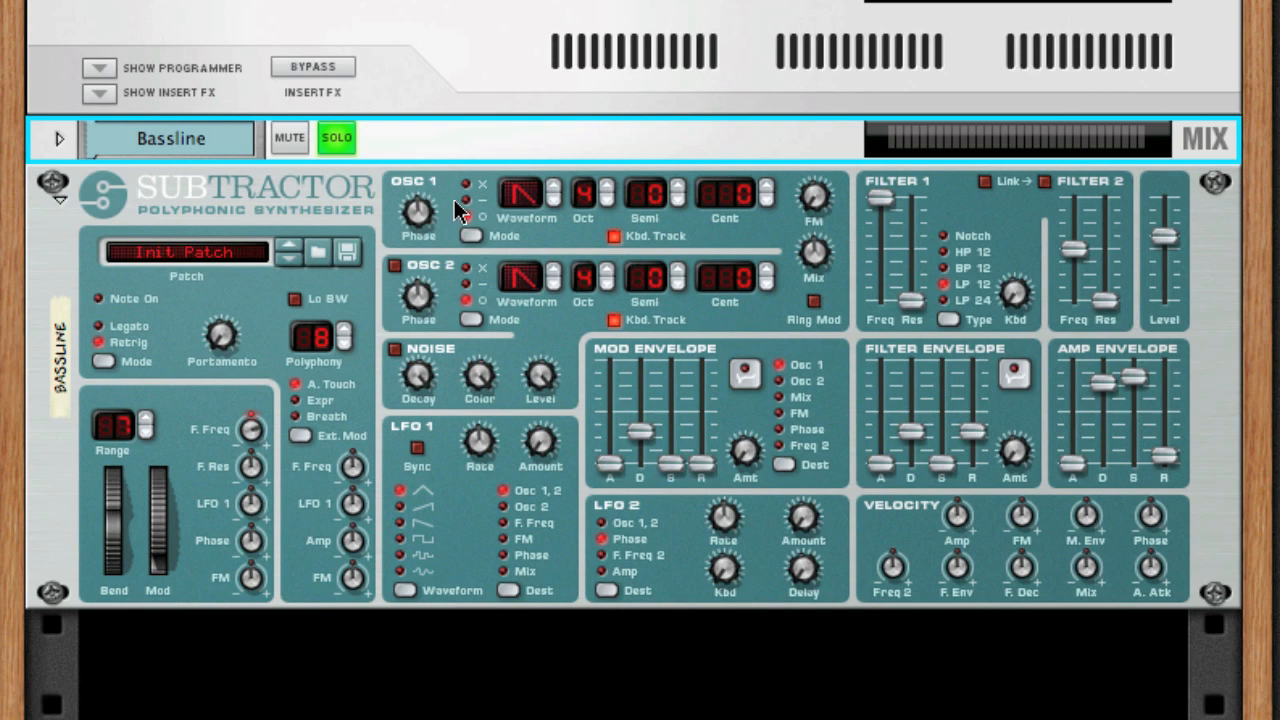
pyautogui.moveTo(522, 232)
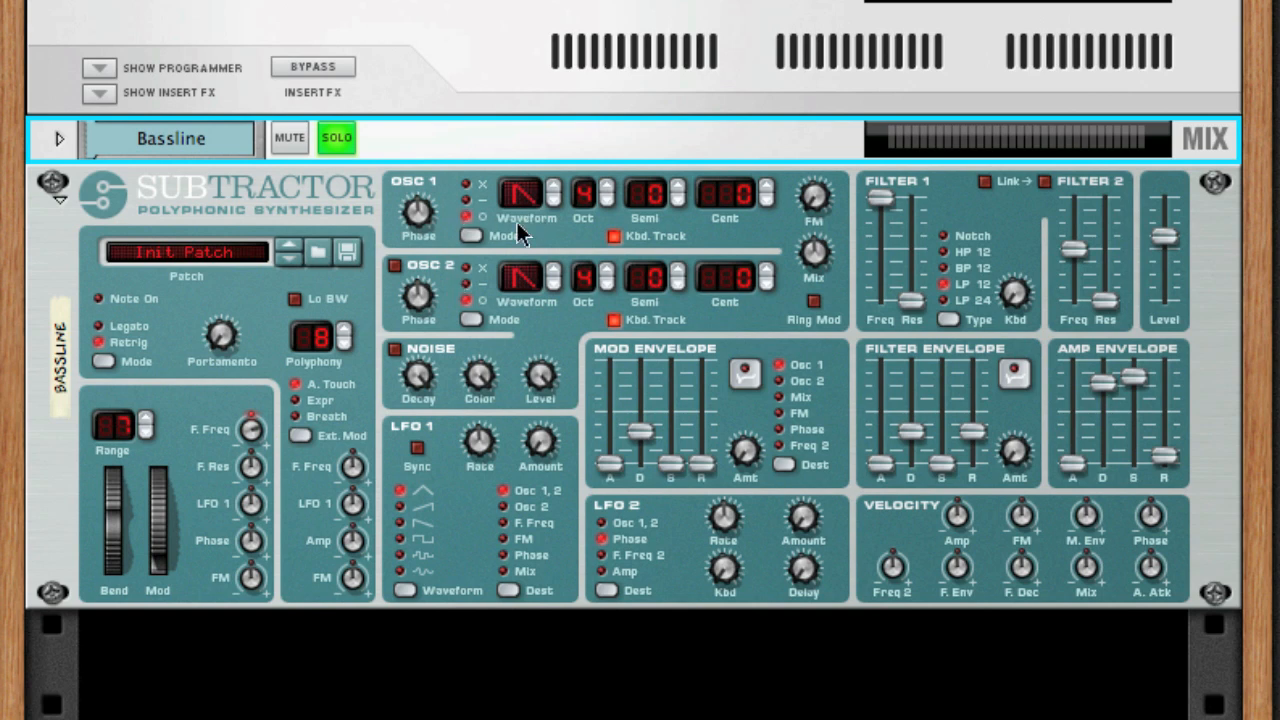
pyautogui.moveTo(555, 196)
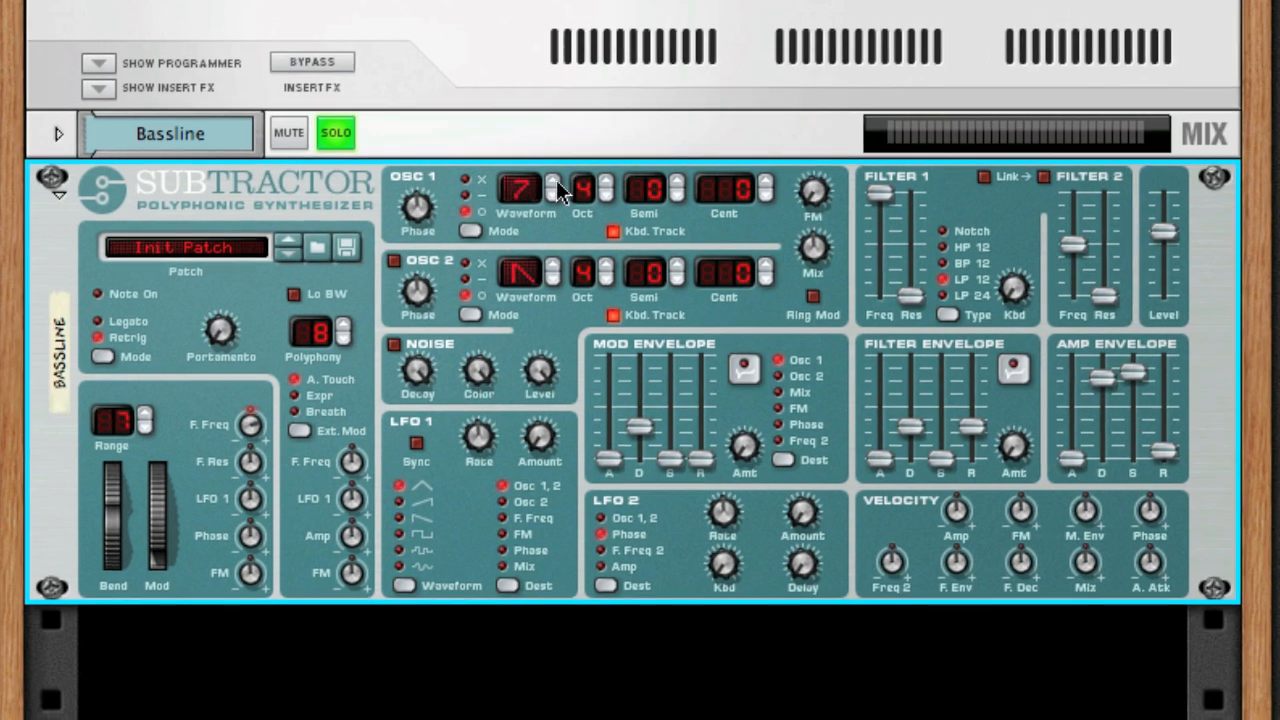
# - Audition Oscillator 1 waveforms 10, 12 and 16, then return it to sawtooth
pyautogui.click(552, 182)
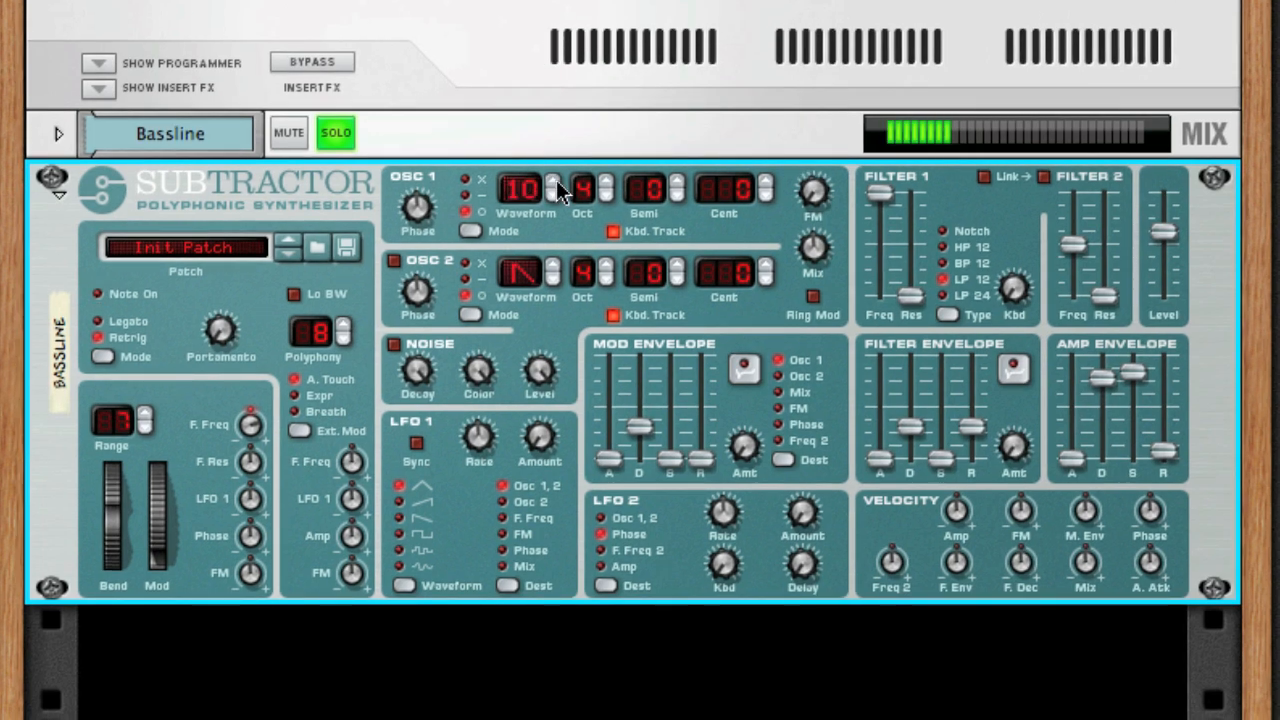
pyautogui.click(553, 182)
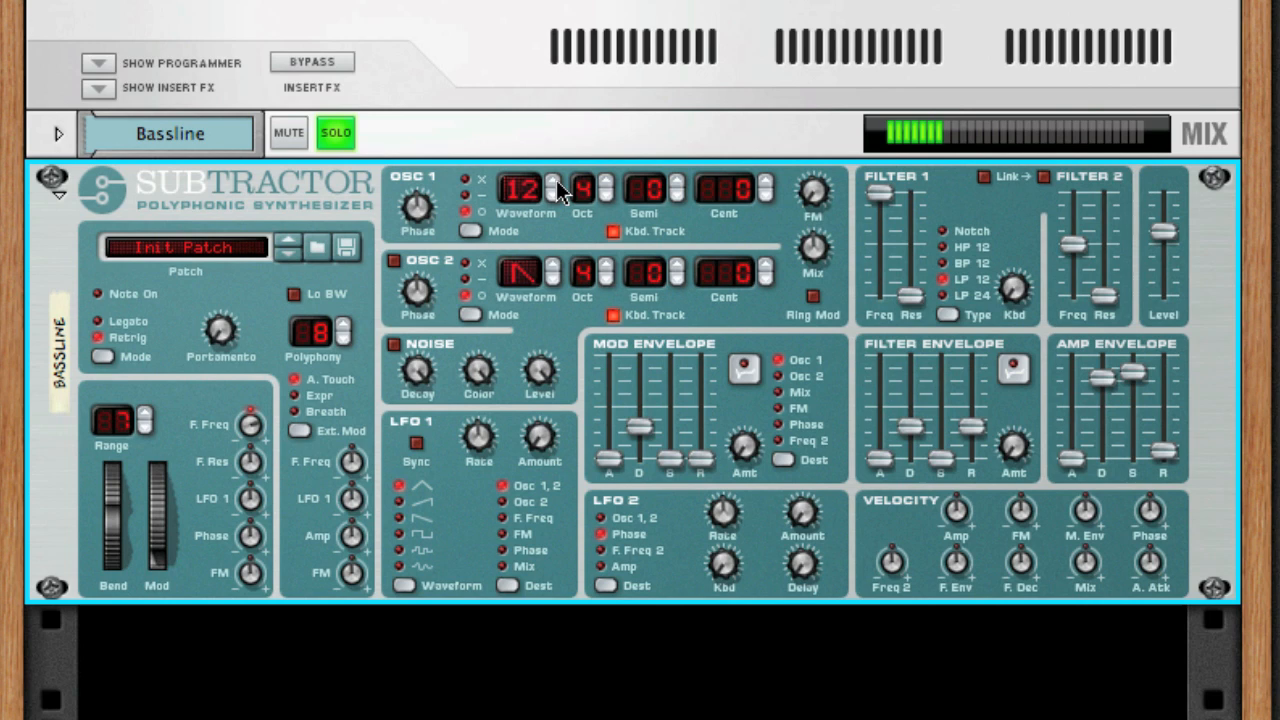
pyautogui.click(553, 182)
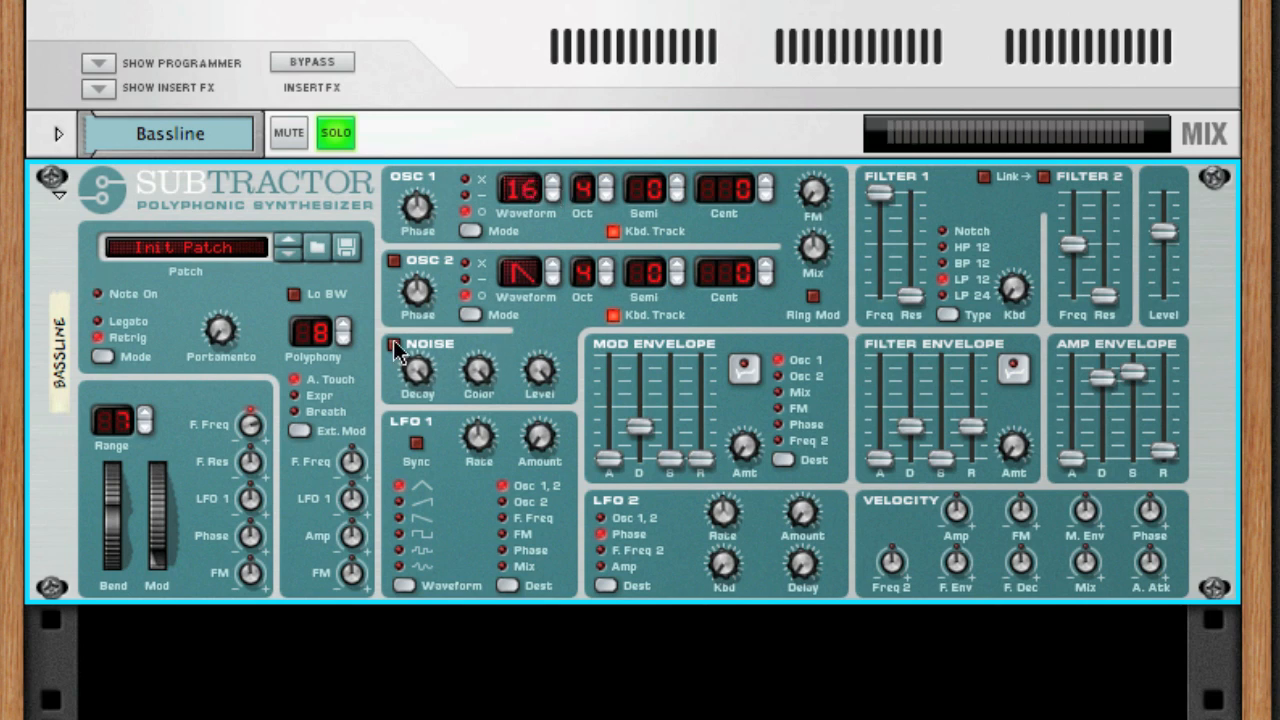
pyautogui.click(393, 343)
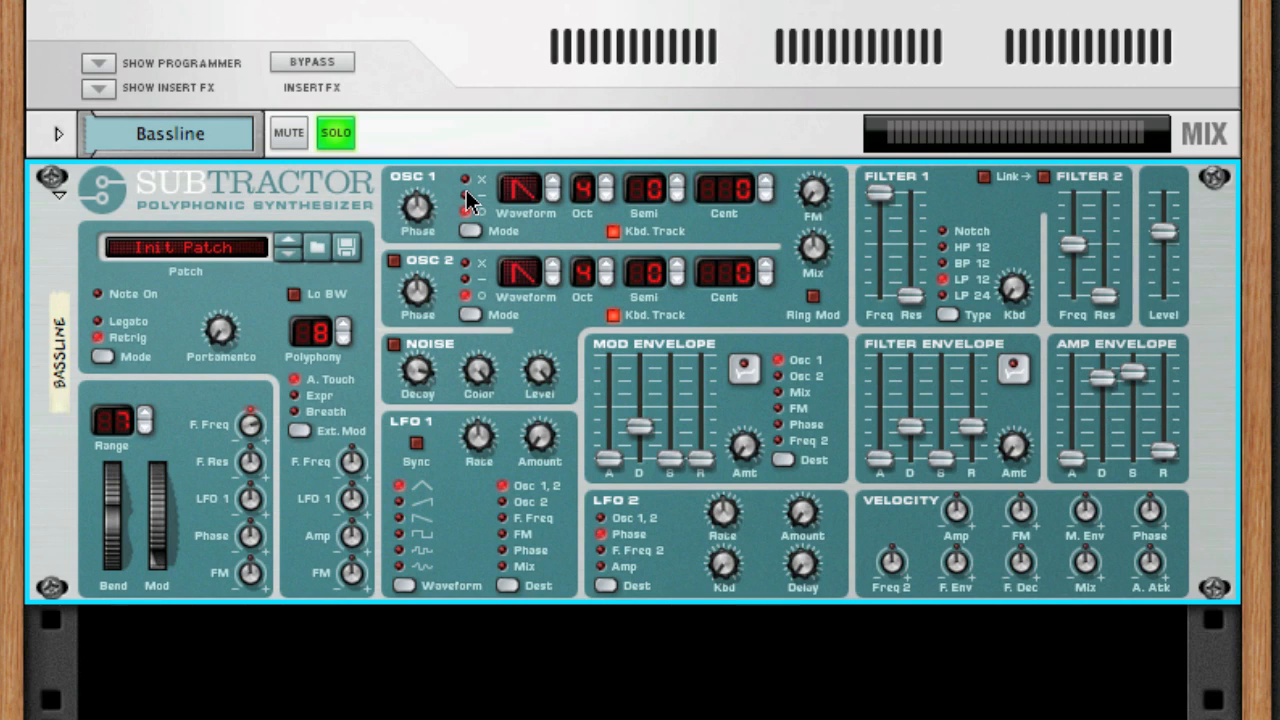
# - Sweep Oscillator 1's Phase knob up and down to hear the phase difference
pyautogui.moveTo(418, 205); pyautogui.dragTo(425, 275)
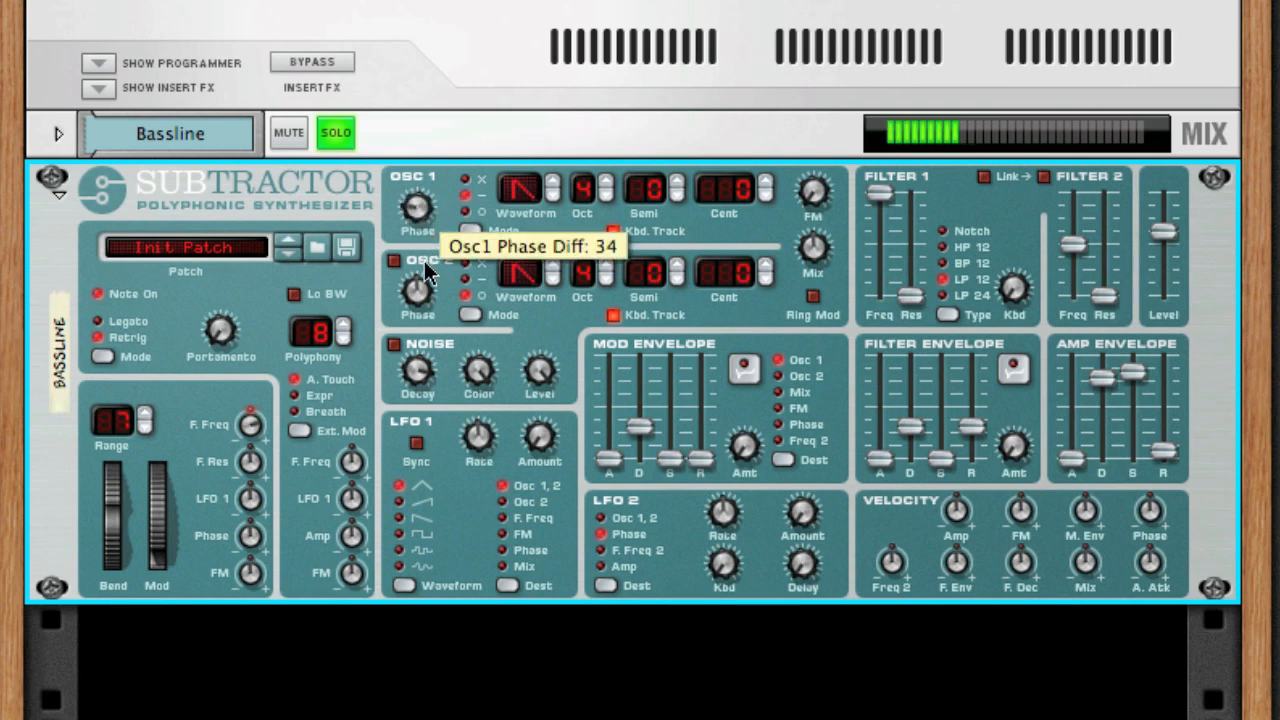
pyautogui.moveTo(417, 215); pyautogui.dragTo(420, 205)
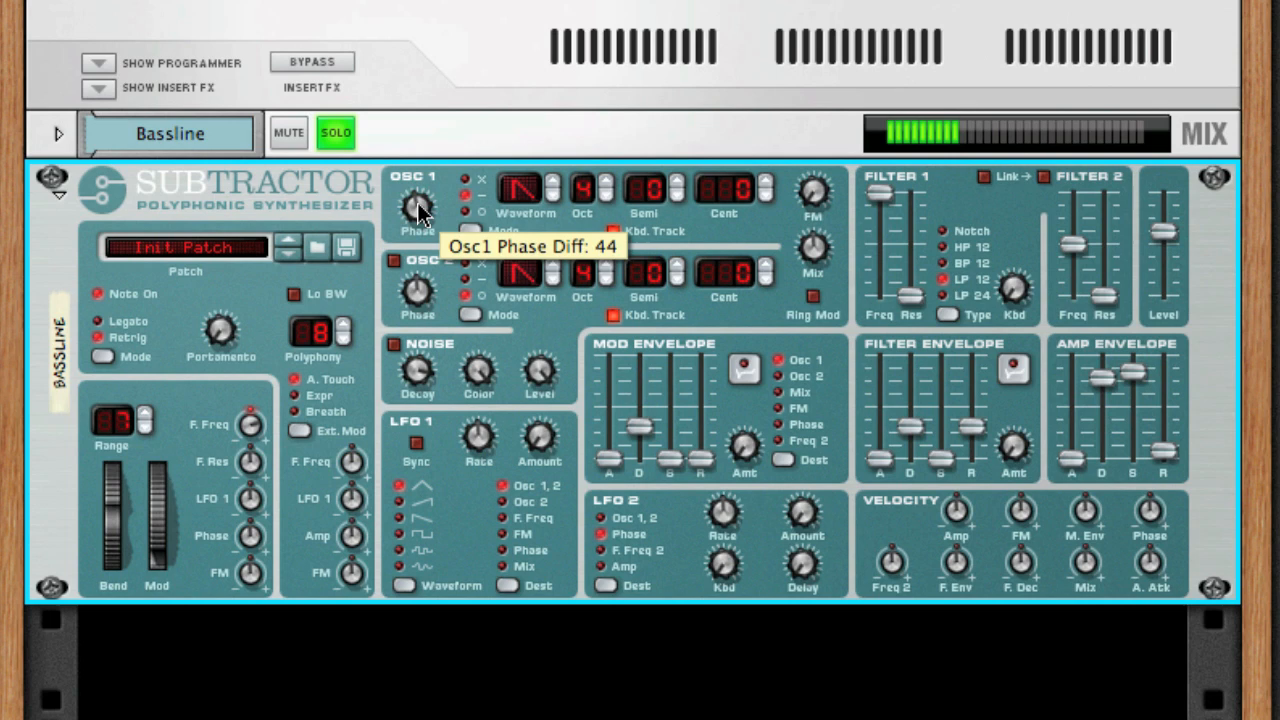
pyautogui.moveTo(418, 207); pyautogui.dragTo(428, 155)
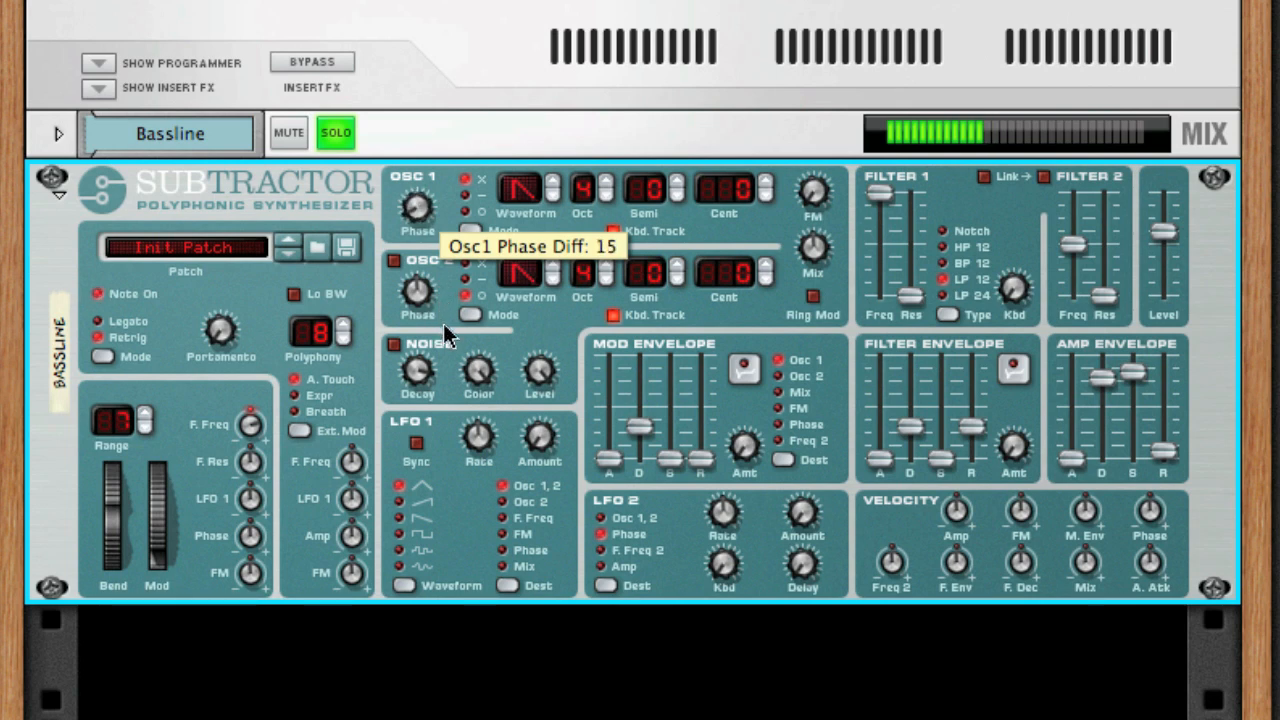
pyautogui.moveTo(417, 207); pyautogui.dragTo(428, 170)
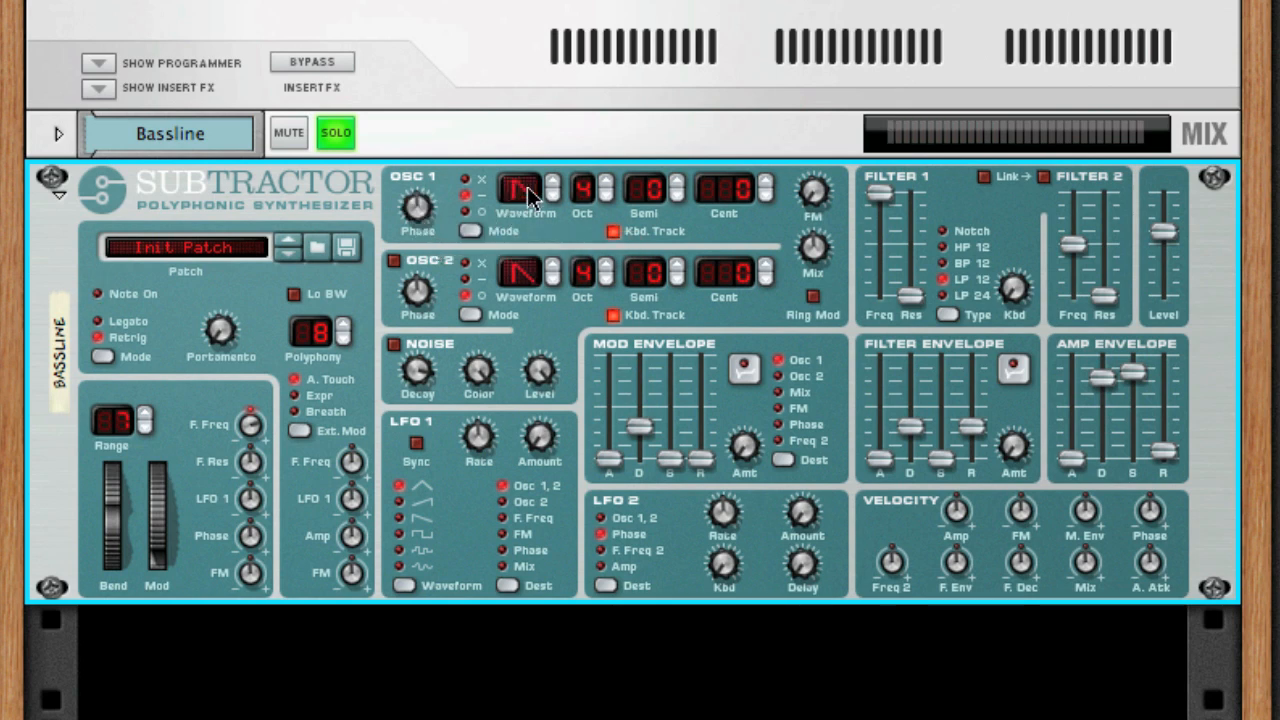
pyautogui.moveTo(475, 231)
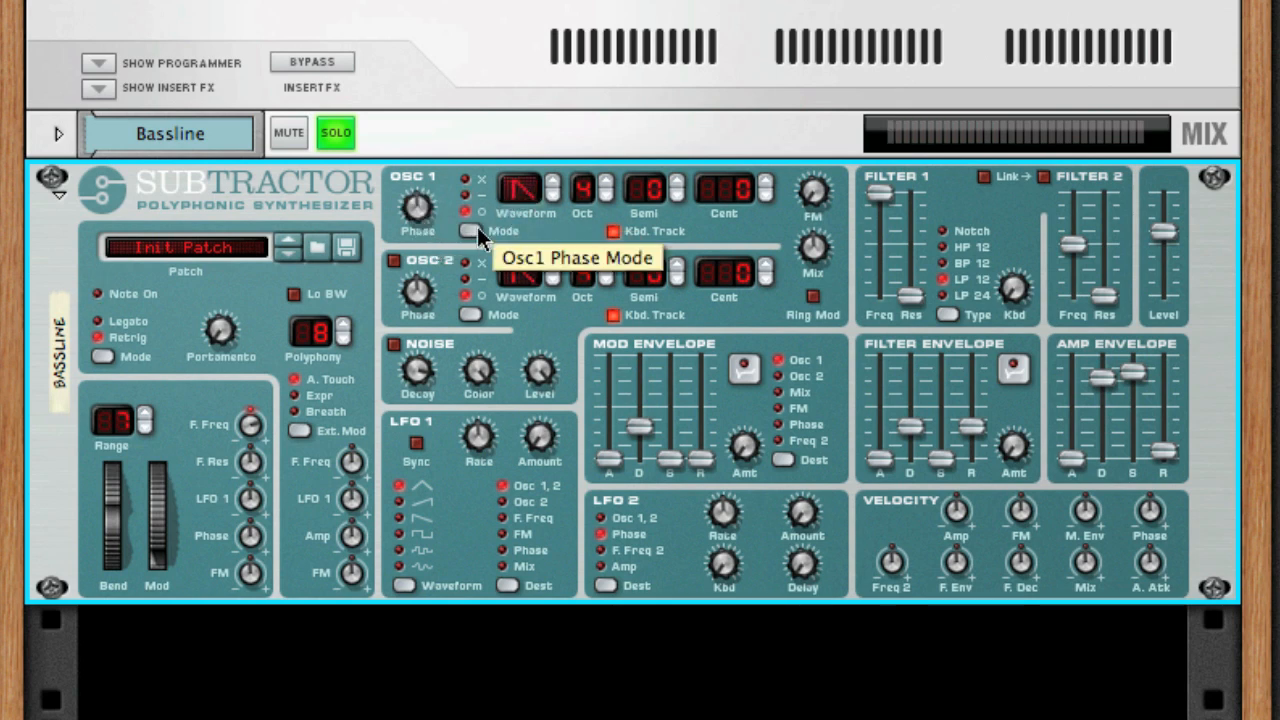
pyautogui.moveTo(678, 217)
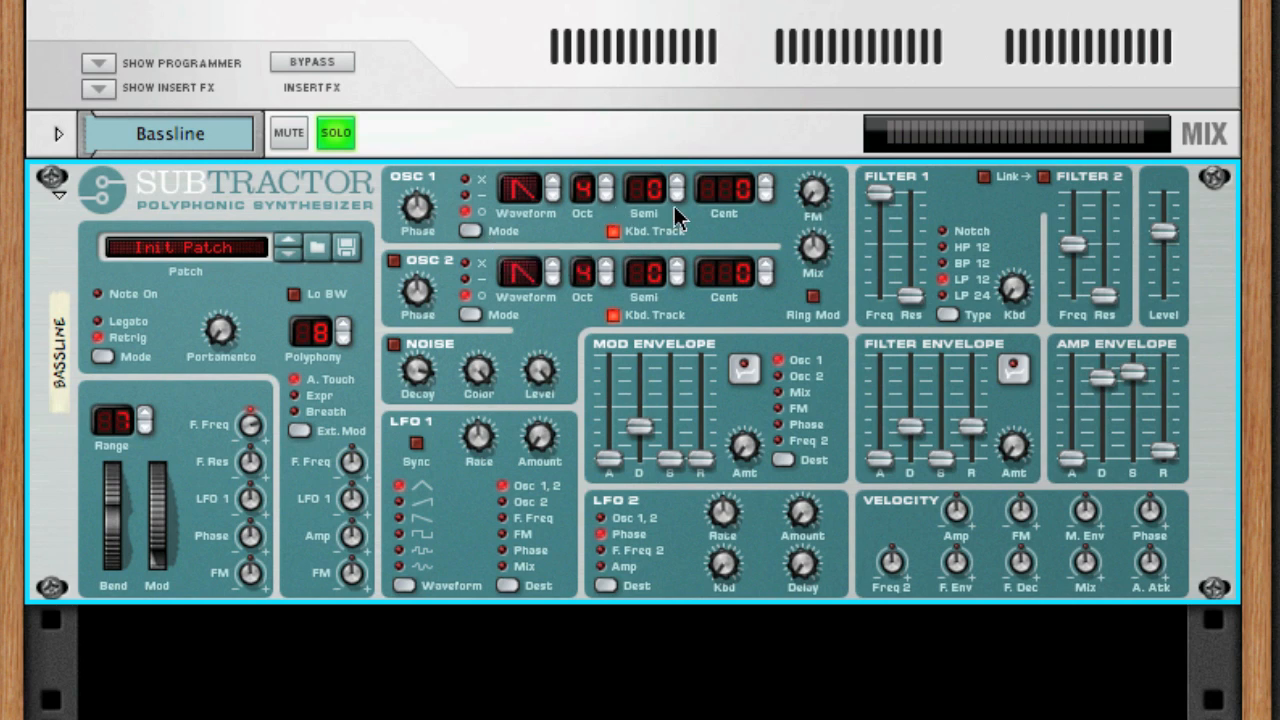
pyautogui.moveTo(548, 190)
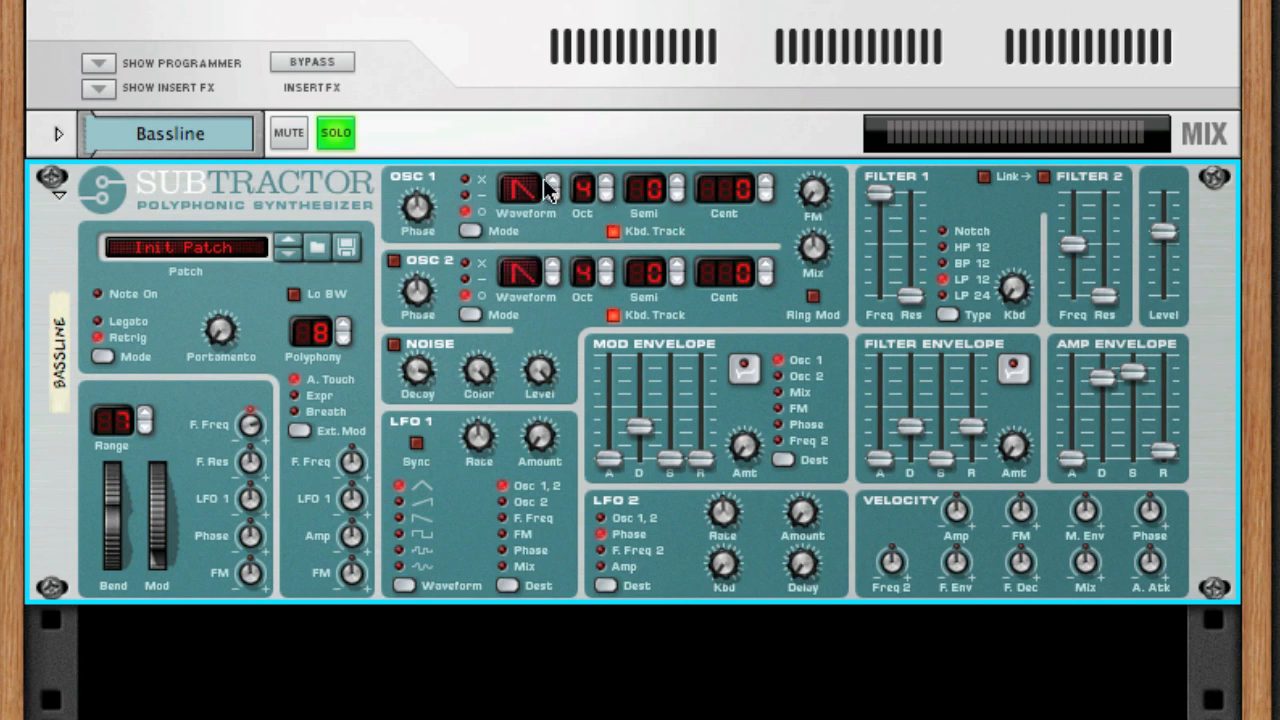
# - Step Oscillator 1 through square, triangle and the numbered waveforms up to 17
pyautogui.click(553, 180)
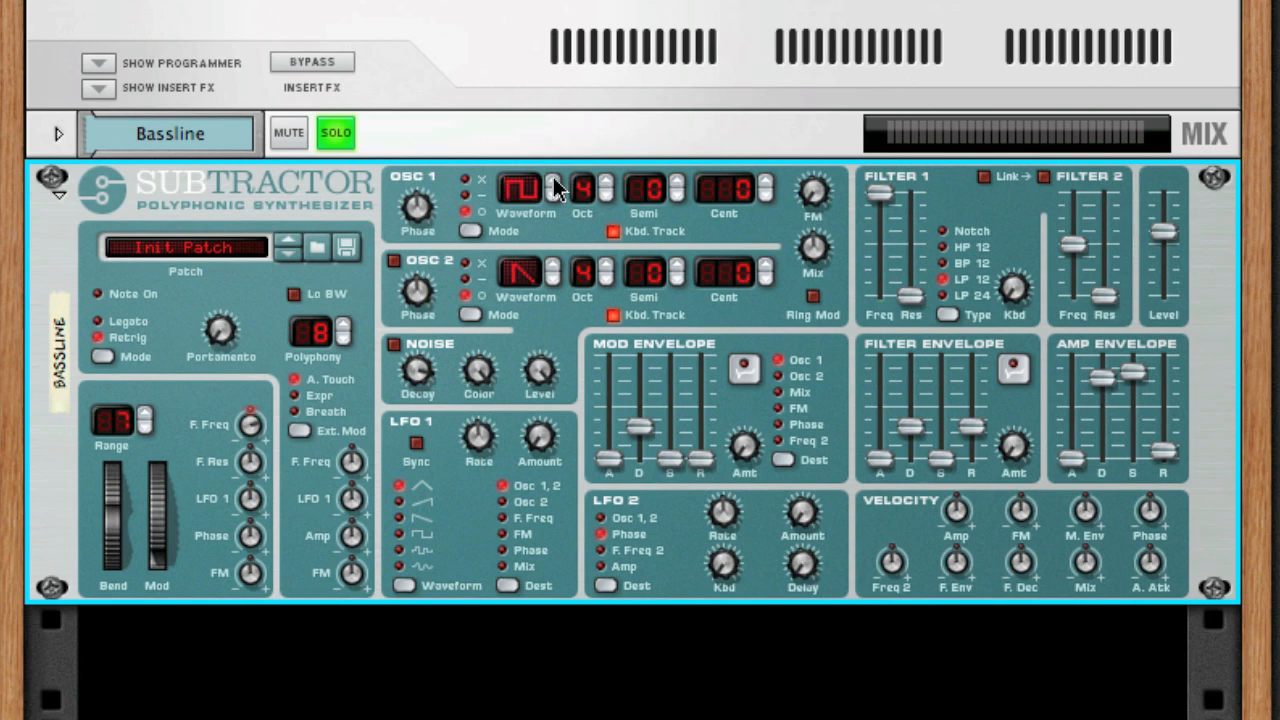
pyautogui.click(554, 181)
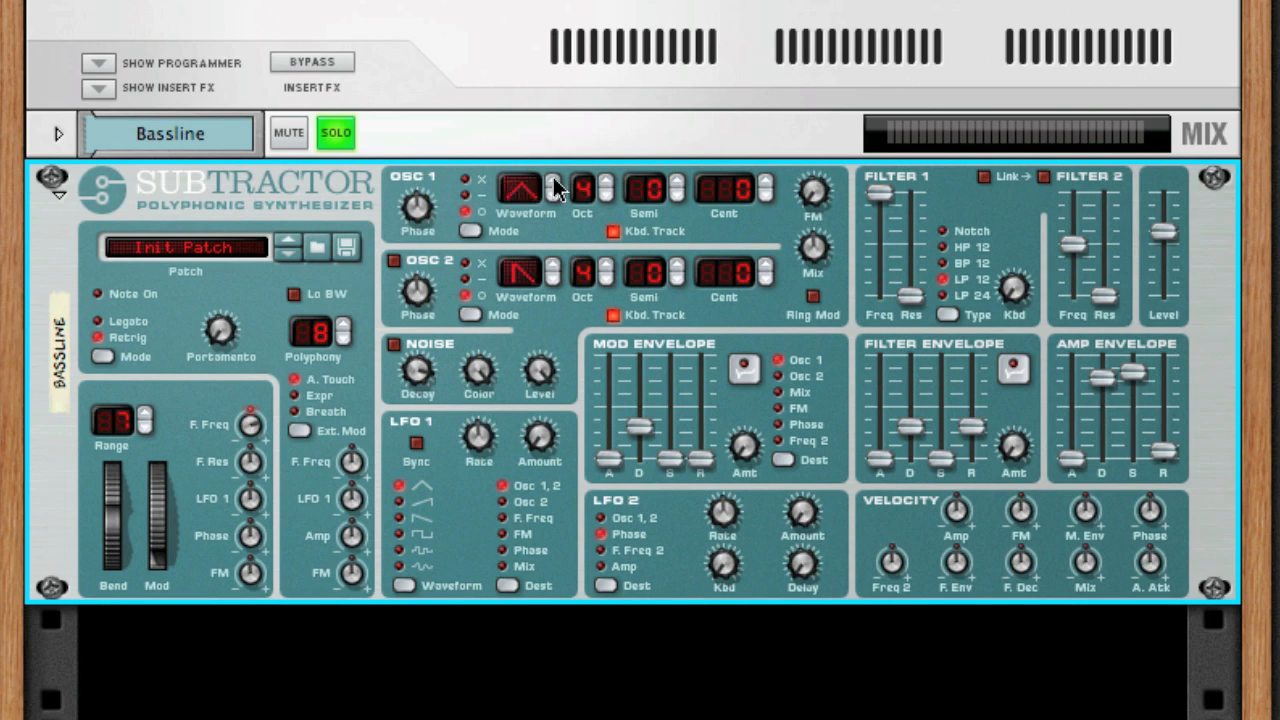
pyautogui.click(553, 188)
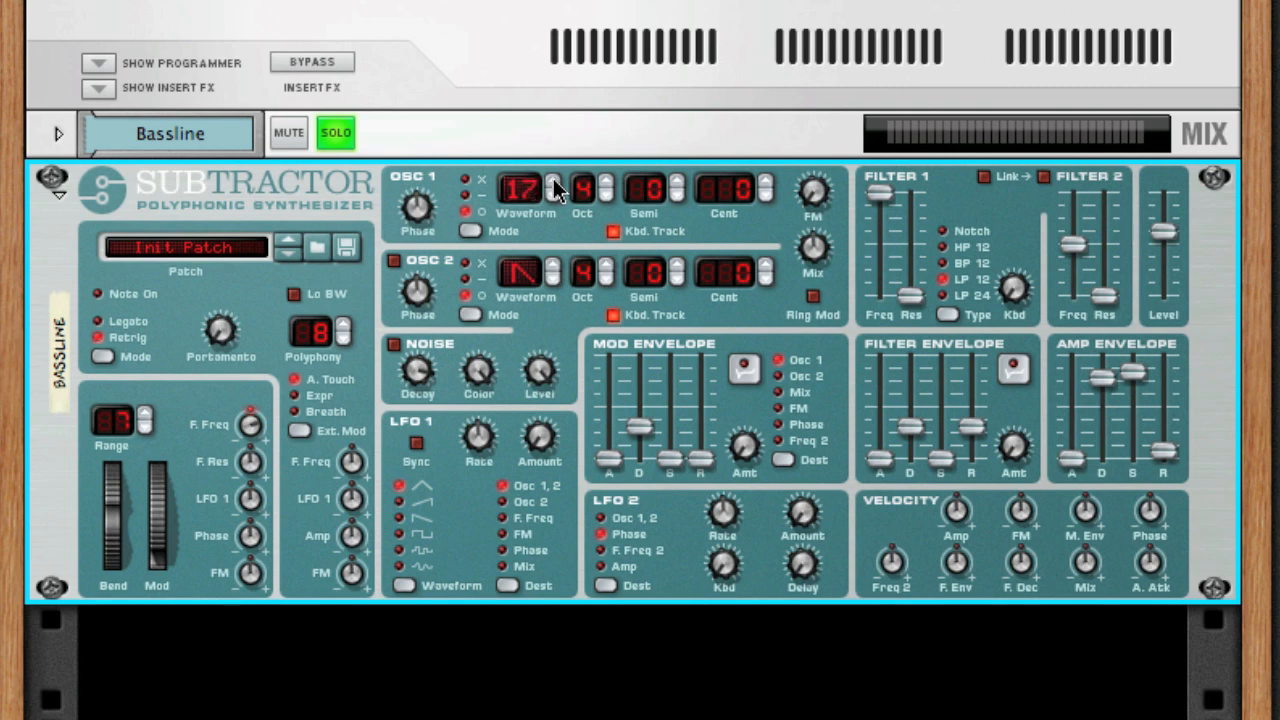
pyautogui.click(553, 183)
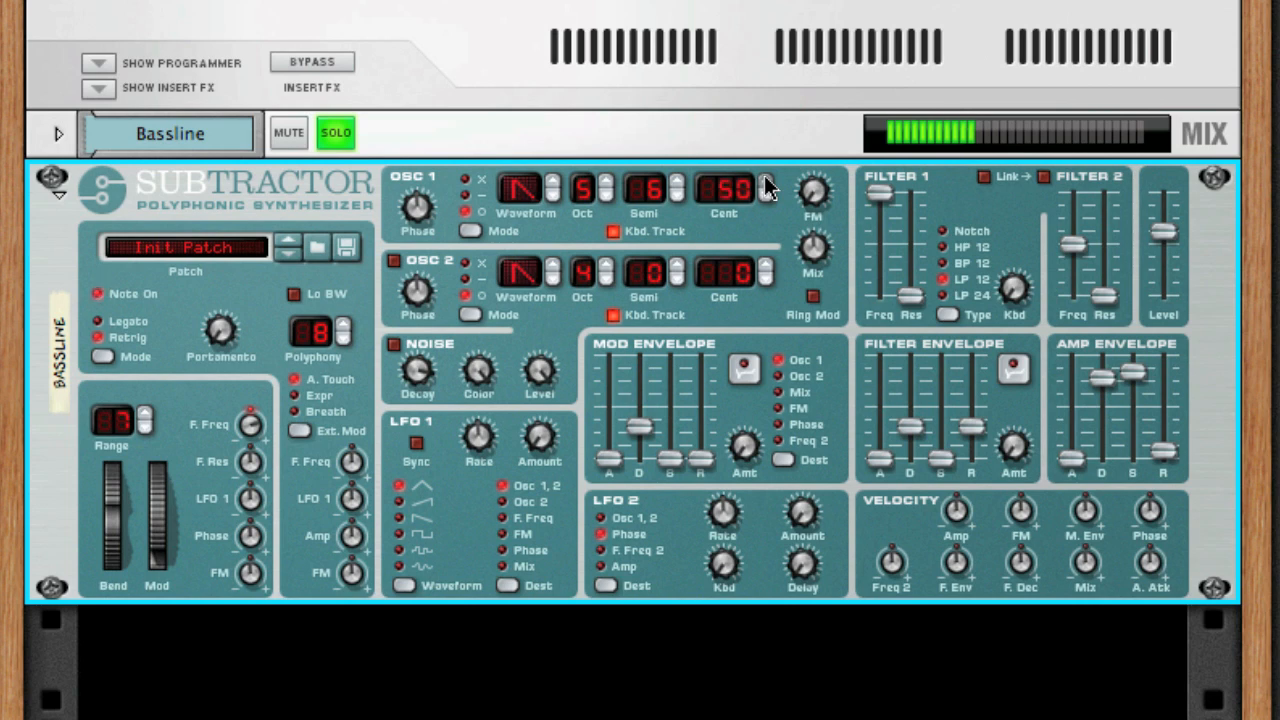
pyautogui.moveTo(740, 190)
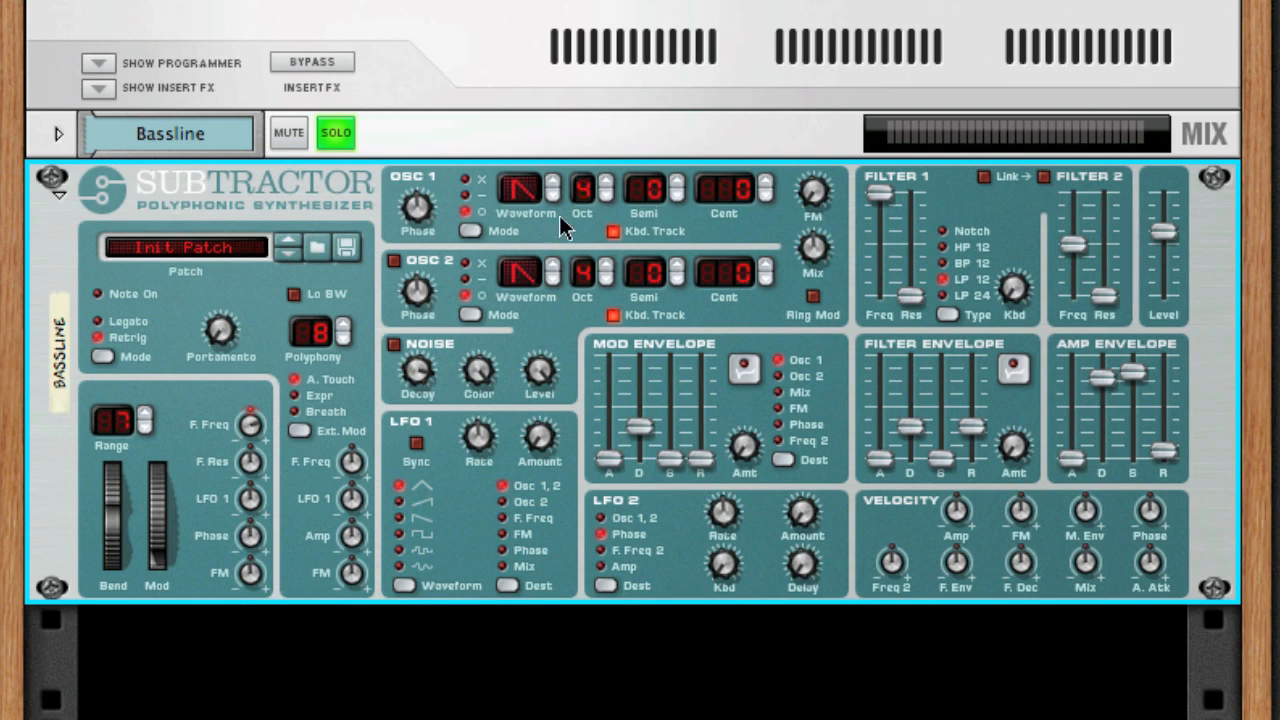
pyautogui.moveTo(617, 240)
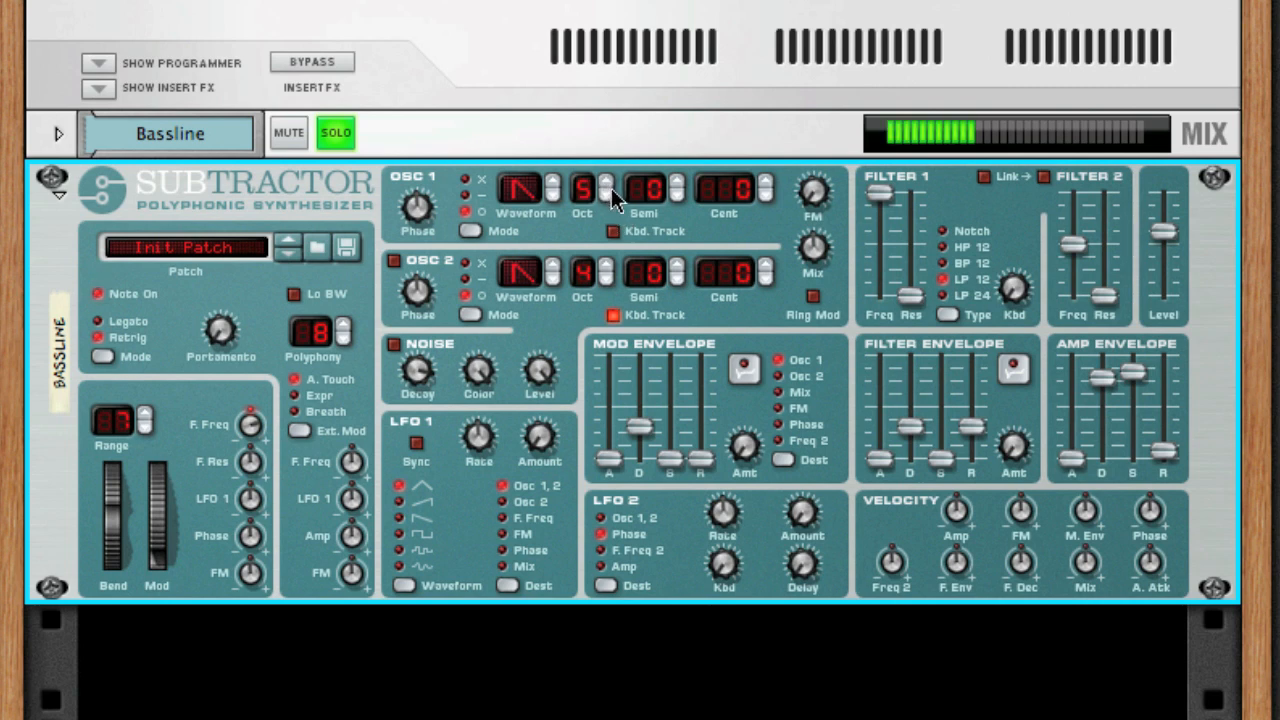
# - Lower Oscillator 1 by one octave to octave 4
pyautogui.click(606, 195)
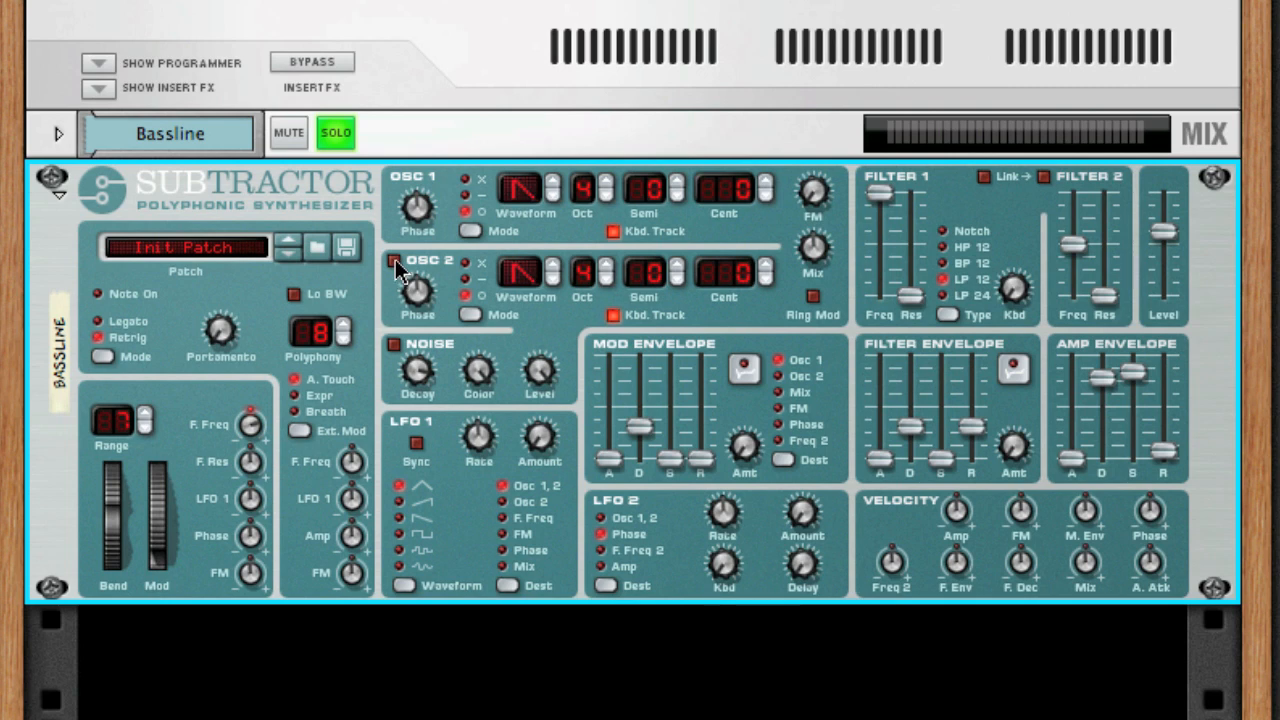
pyautogui.moveTo(390, 262)
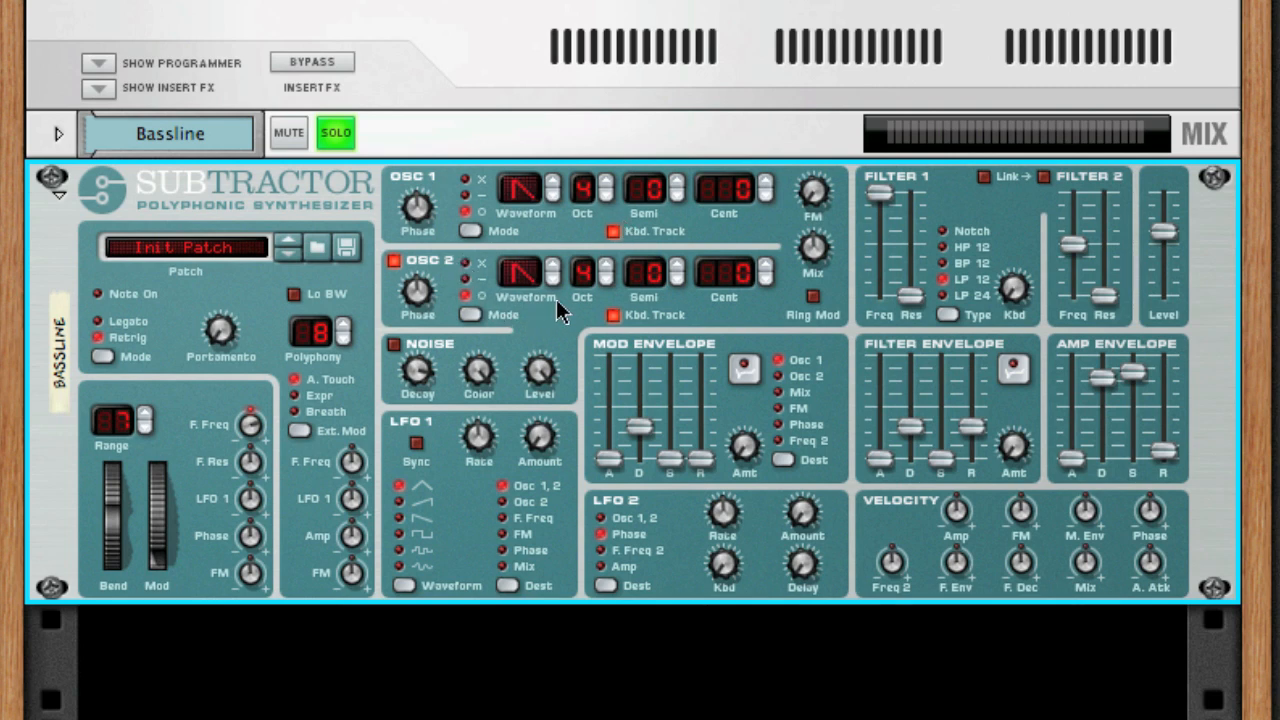
pyautogui.moveTo(815, 225)
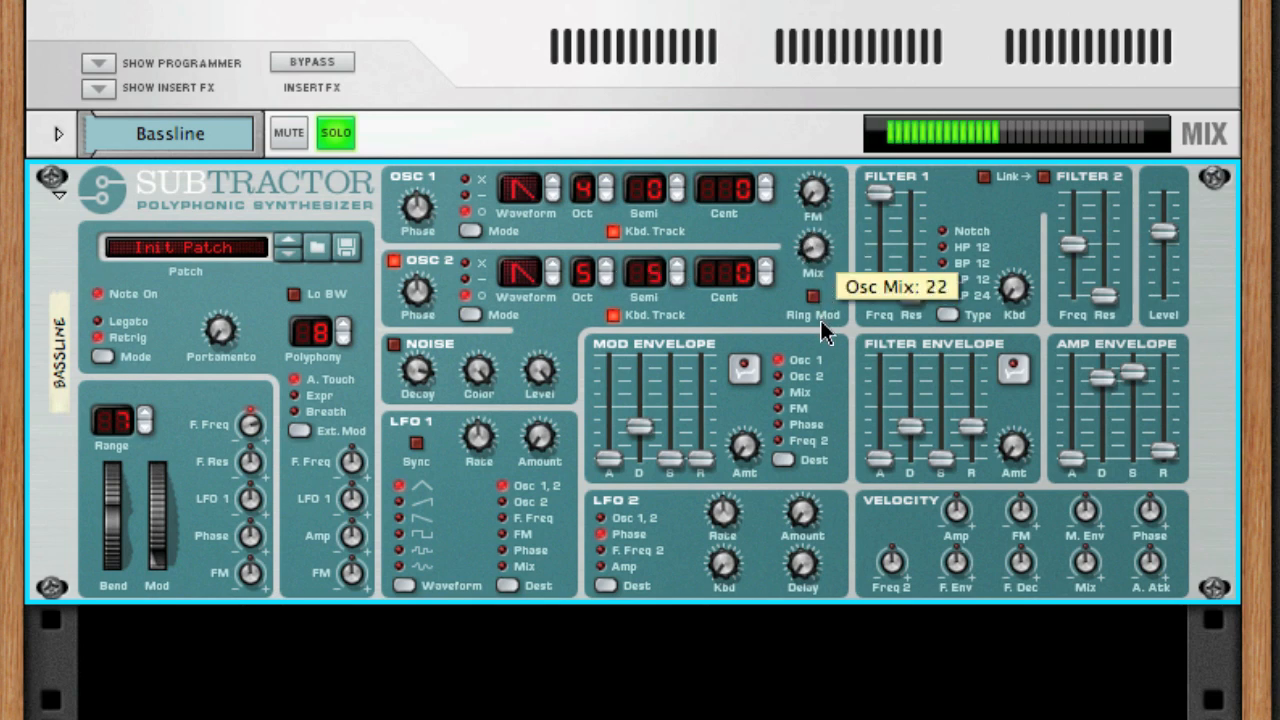
# - Sweep the oscillator Mix knob back and forth, leaving it at 0
pyautogui.moveTo(813, 250); pyautogui.dragTo(820, 230)
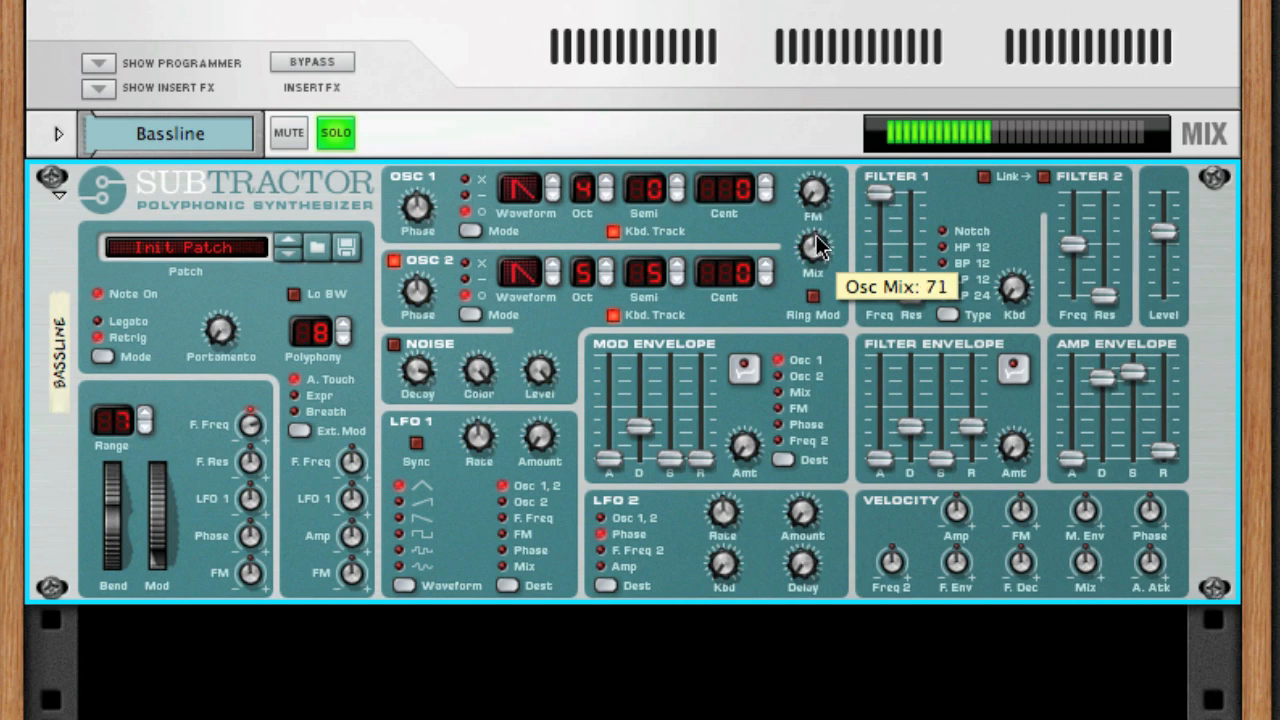
pyautogui.moveTo(814, 250); pyautogui.dragTo(820, 180)
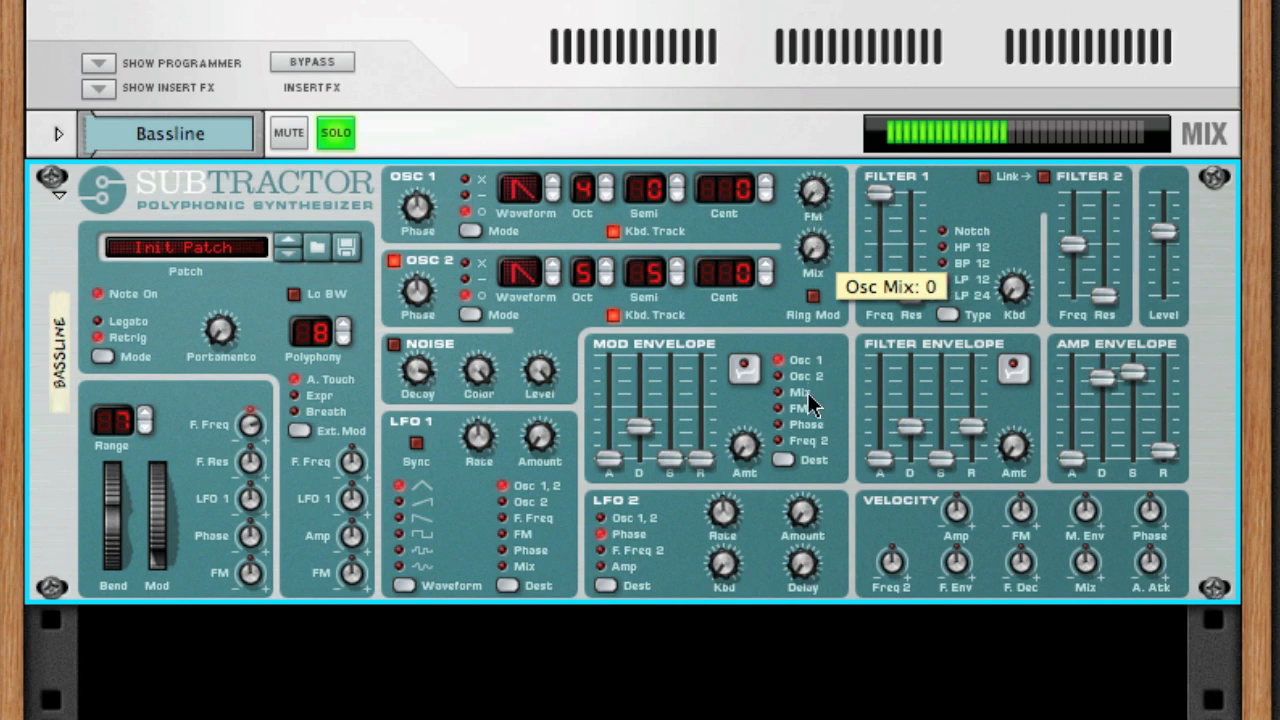
pyautogui.moveTo(813, 250); pyautogui.dragTo(813, 130)
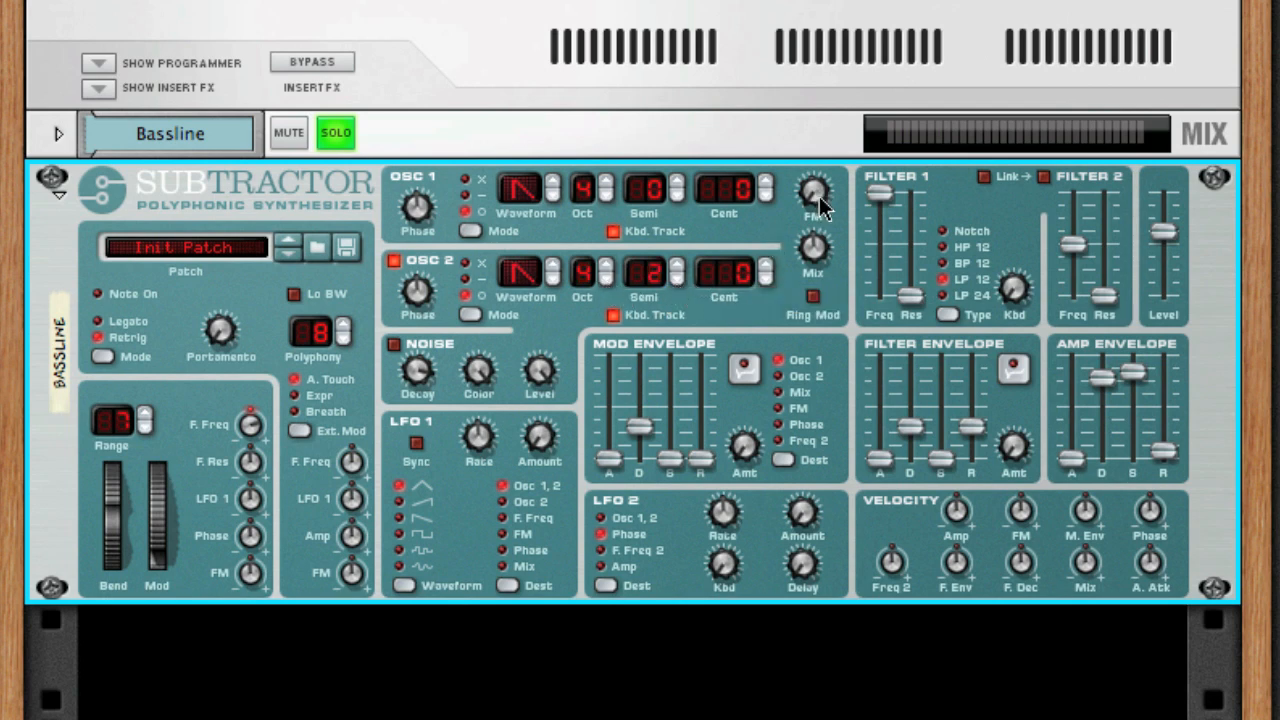
pyautogui.moveTo(814, 195)
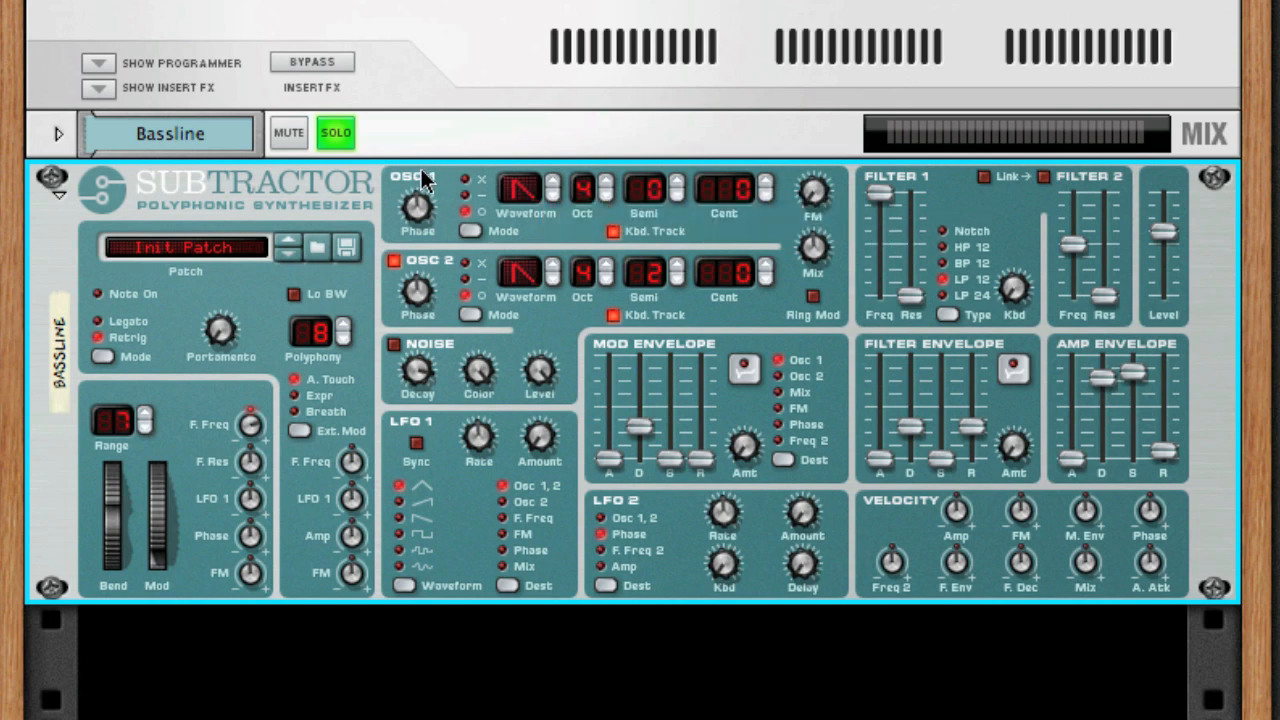
pyautogui.moveTo(435, 190)
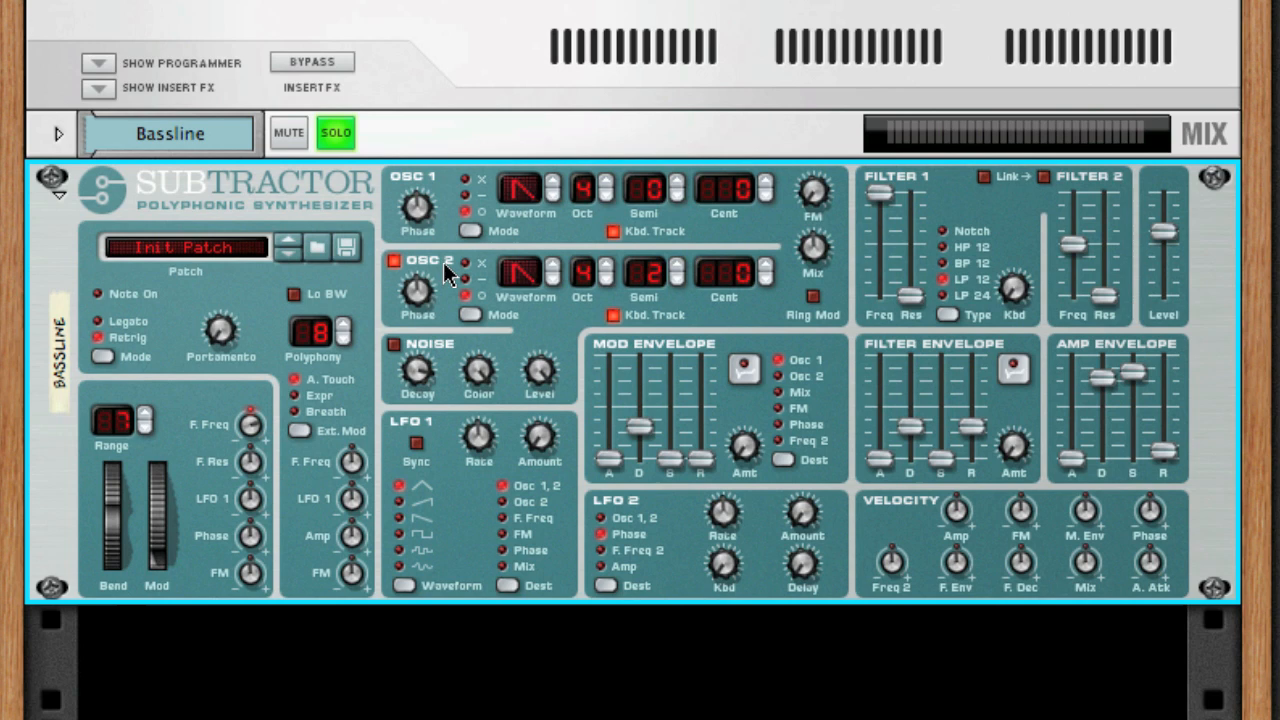
pyautogui.moveTo(742, 242)
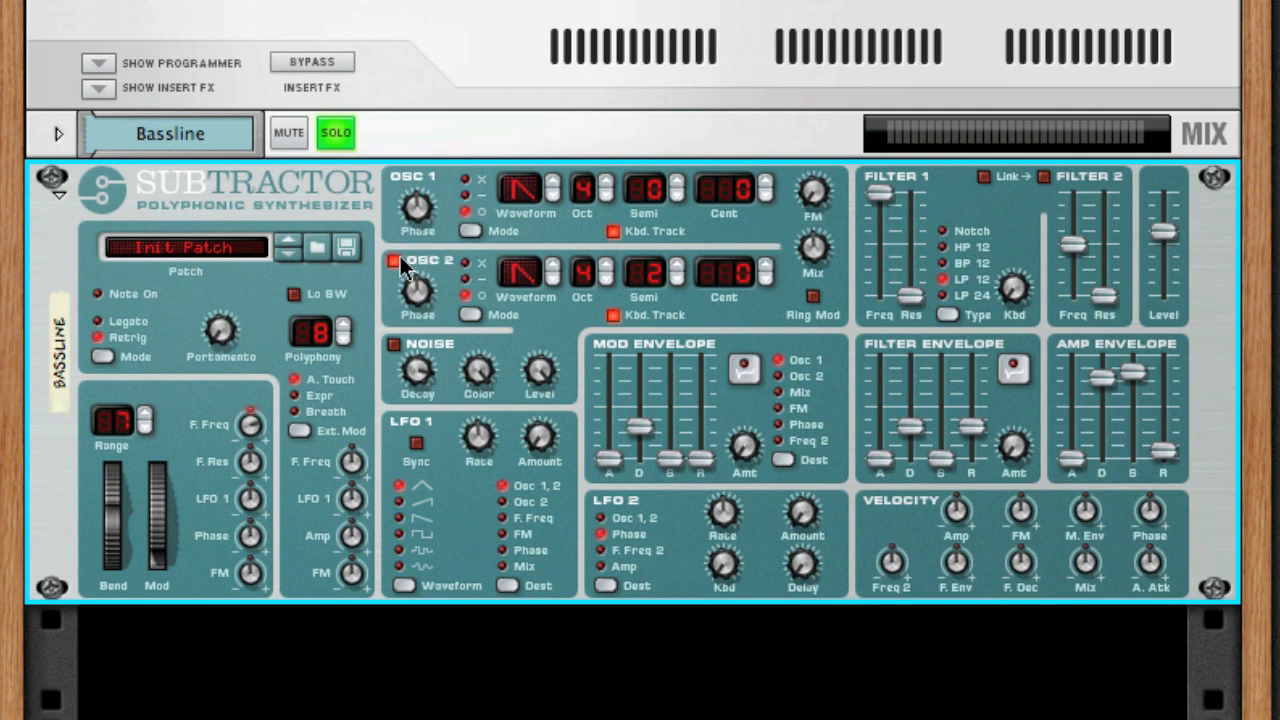
pyautogui.moveTo(815, 260)
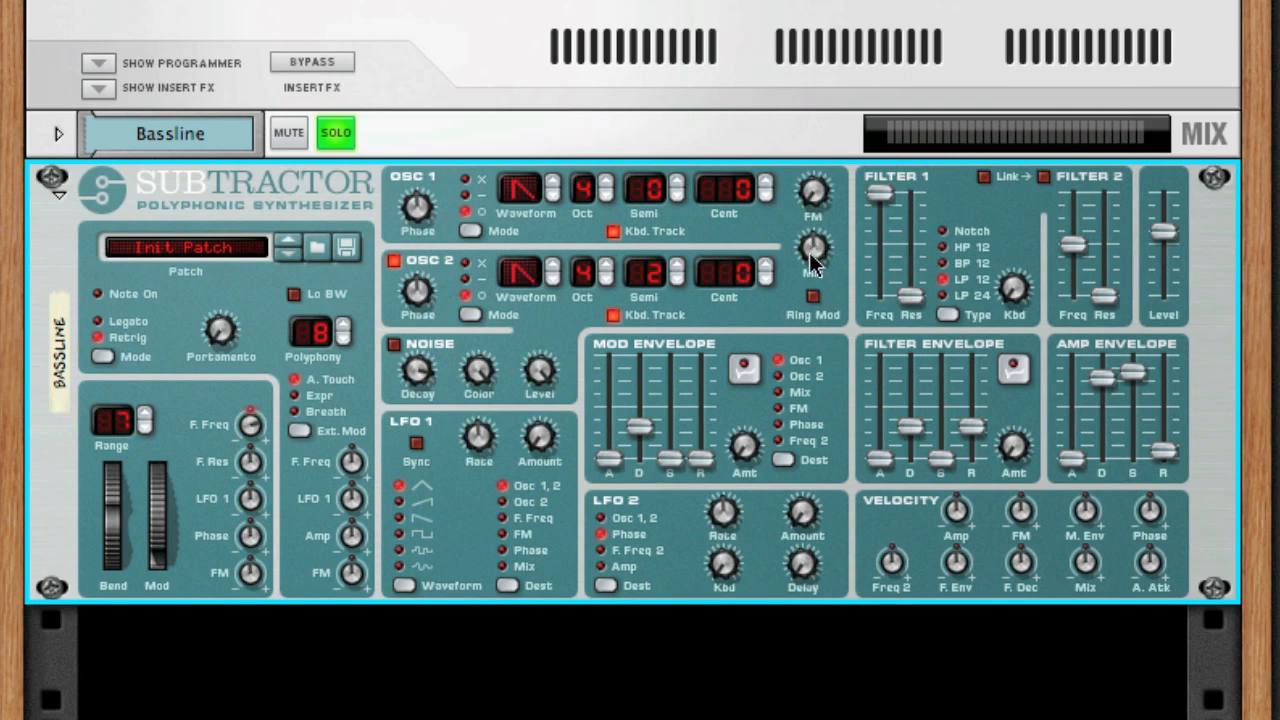
pyautogui.moveTo(813, 250)
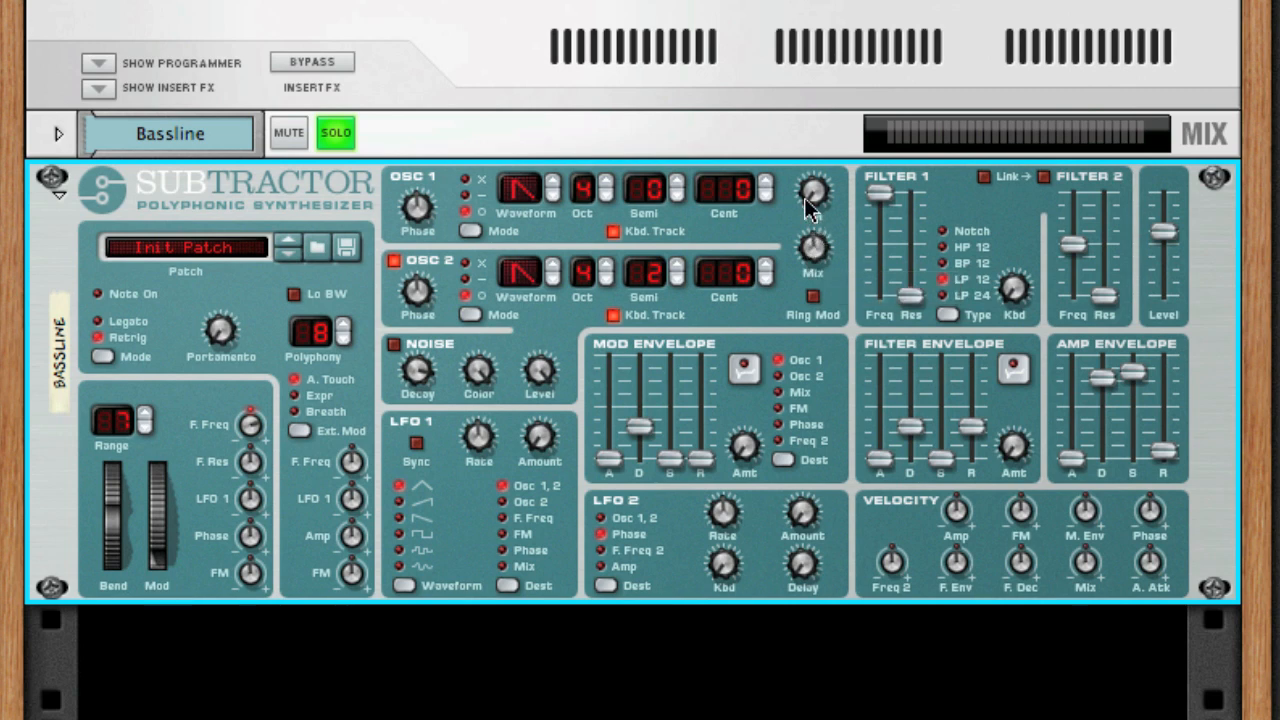
pyautogui.moveTo(813, 193)
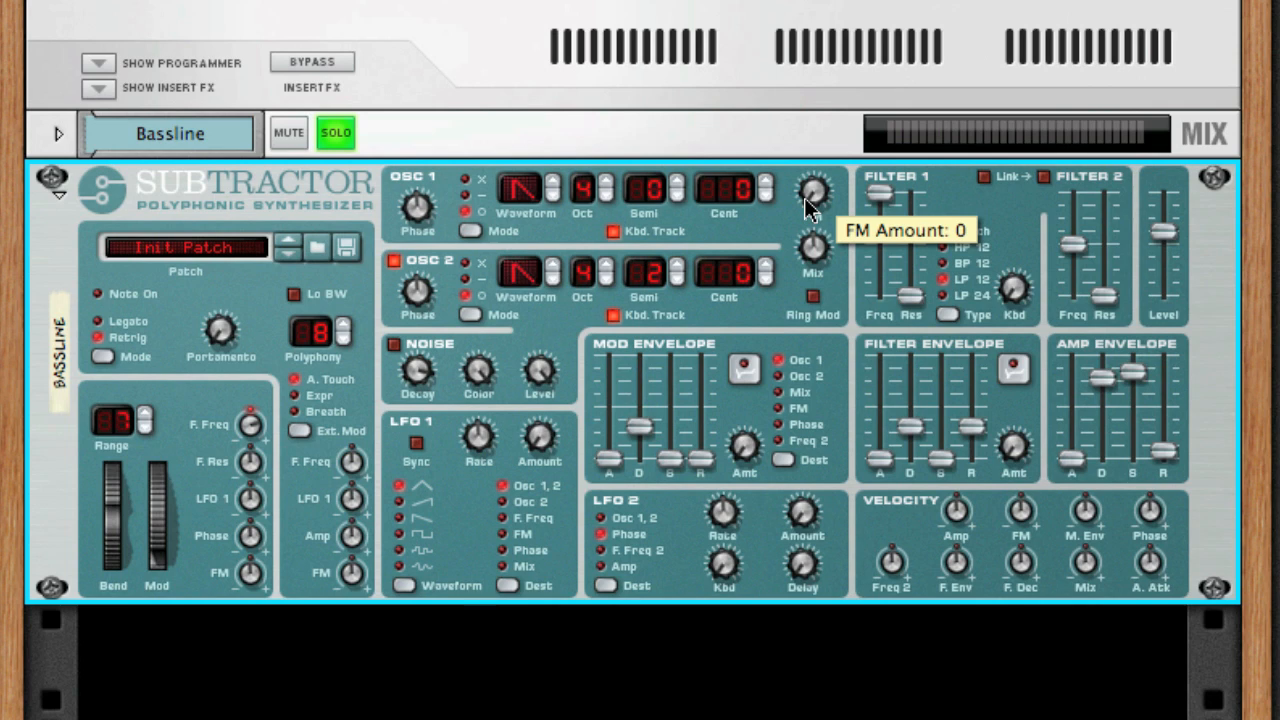
# - Adjust the FM amount knob between the oscillators, returning it to 0
pyautogui.moveTo(813, 195); pyautogui.dragTo(813, 175)
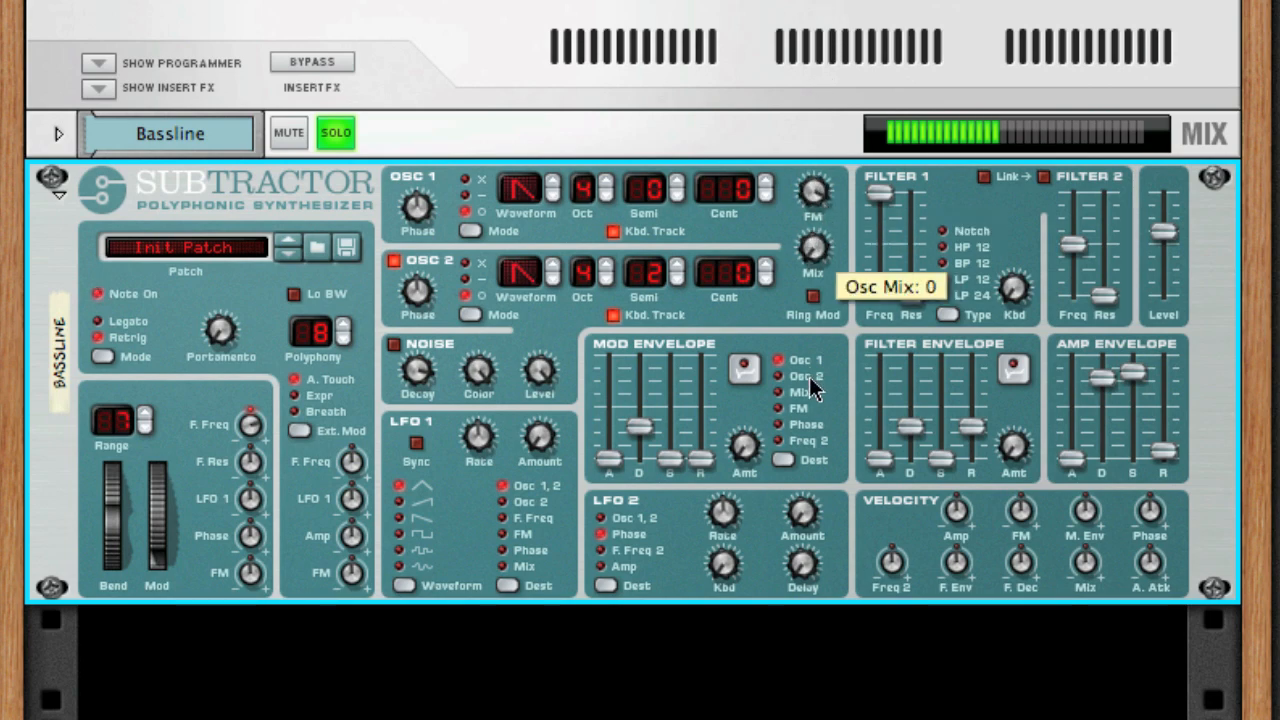
pyautogui.moveTo(815, 195)
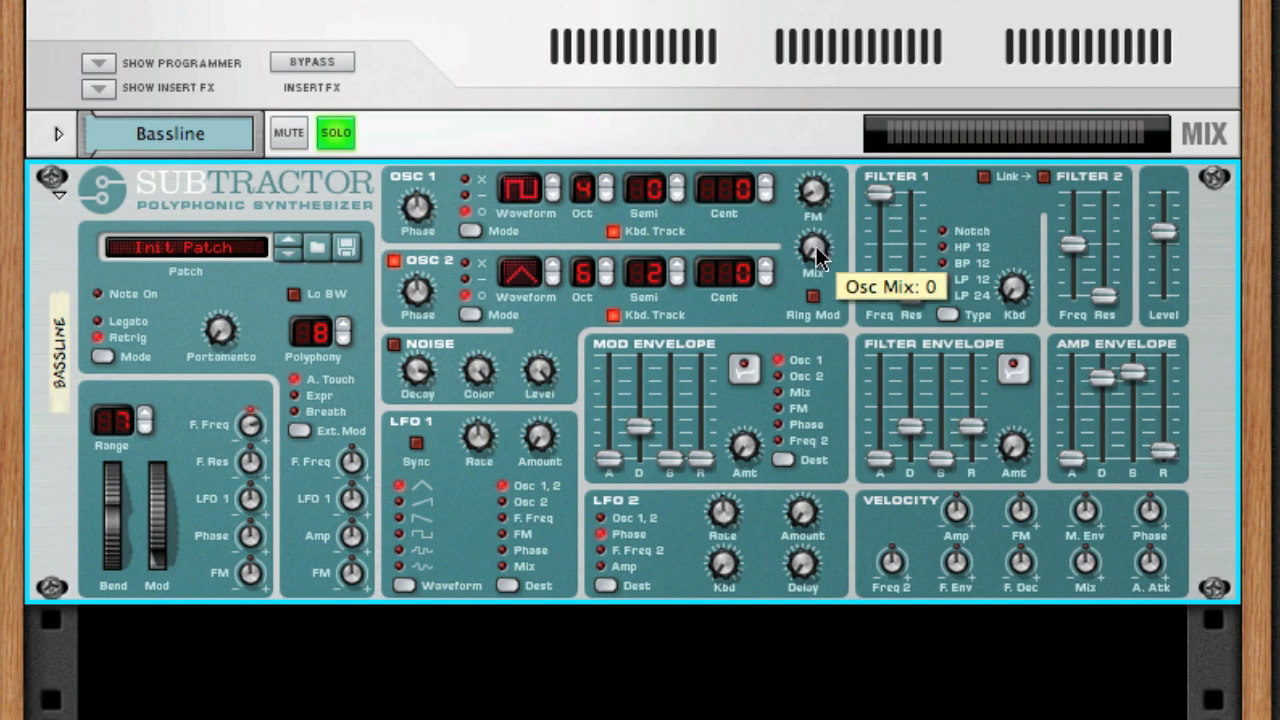
# - Raise the FM amount to about 30 and fine-tune it
pyautogui.moveTo(815, 248); pyautogui.dragTo(835, 170)
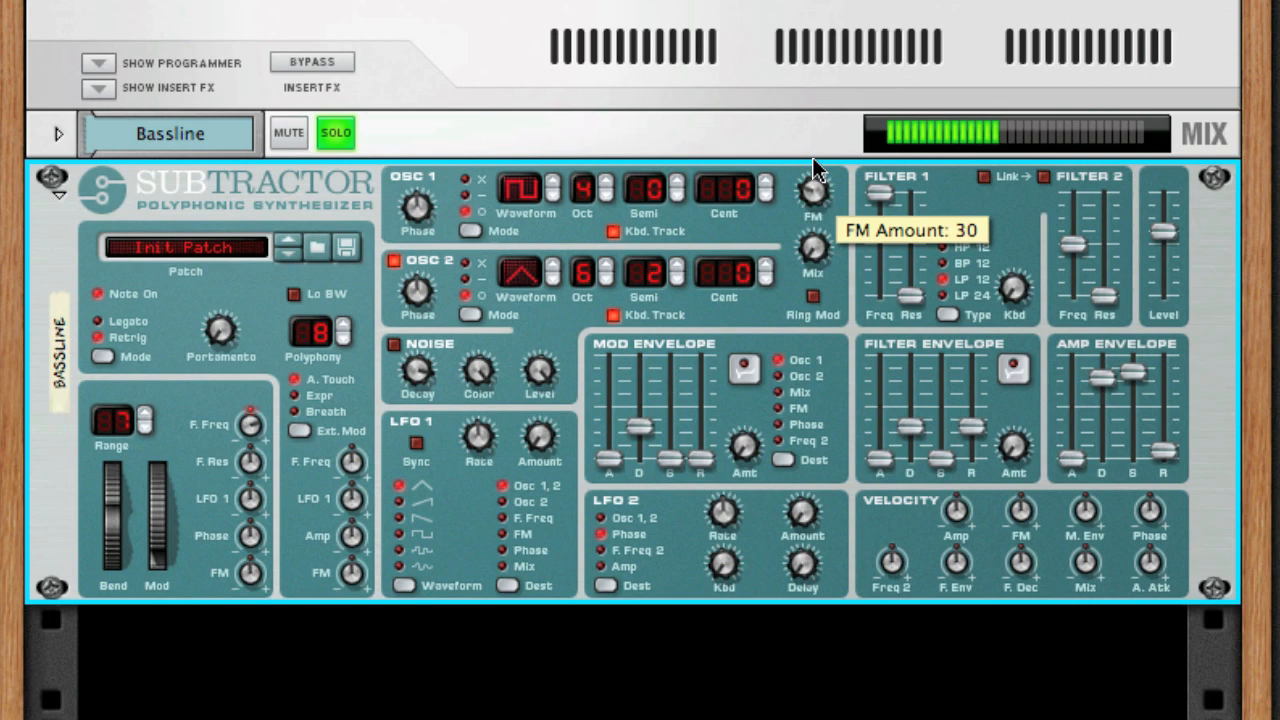
pyautogui.moveTo(812, 192); pyautogui.dragTo(812, 210)
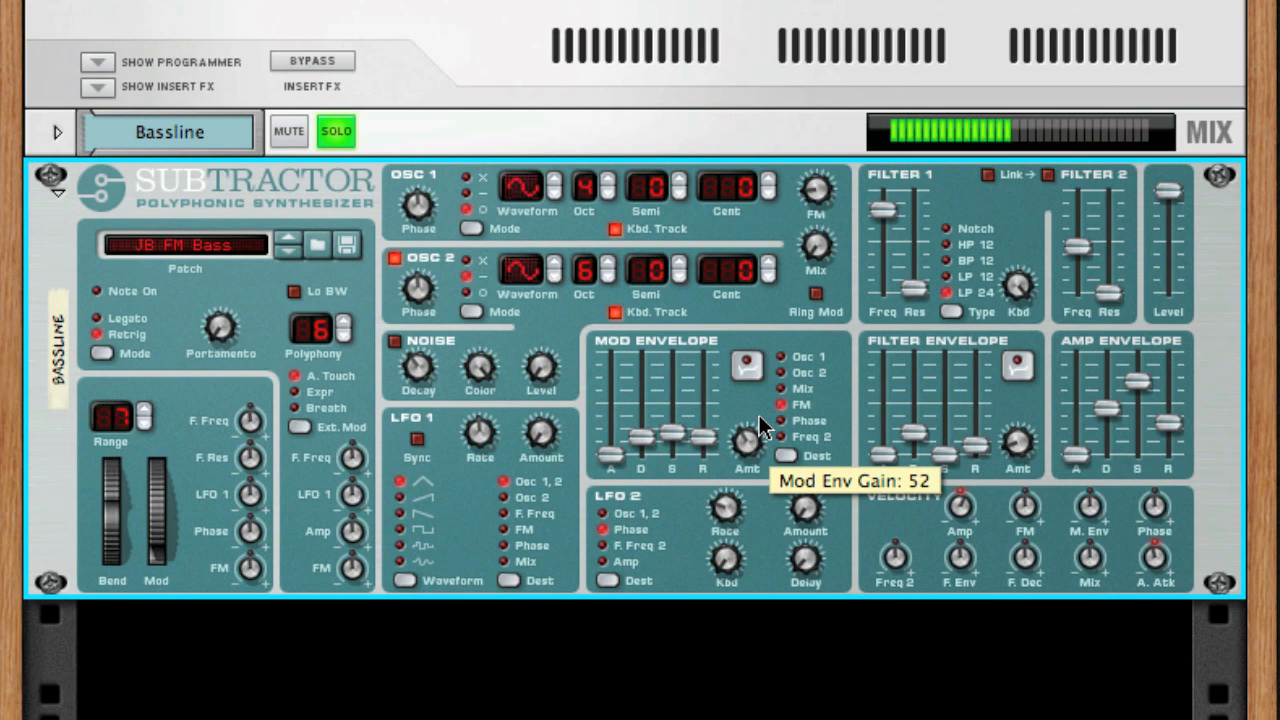
# - Lower the Mod Envelope amount to 34 and raise the FM amount to about 73
pyautogui.moveTo(747, 440); pyautogui.dragTo(760, 455)
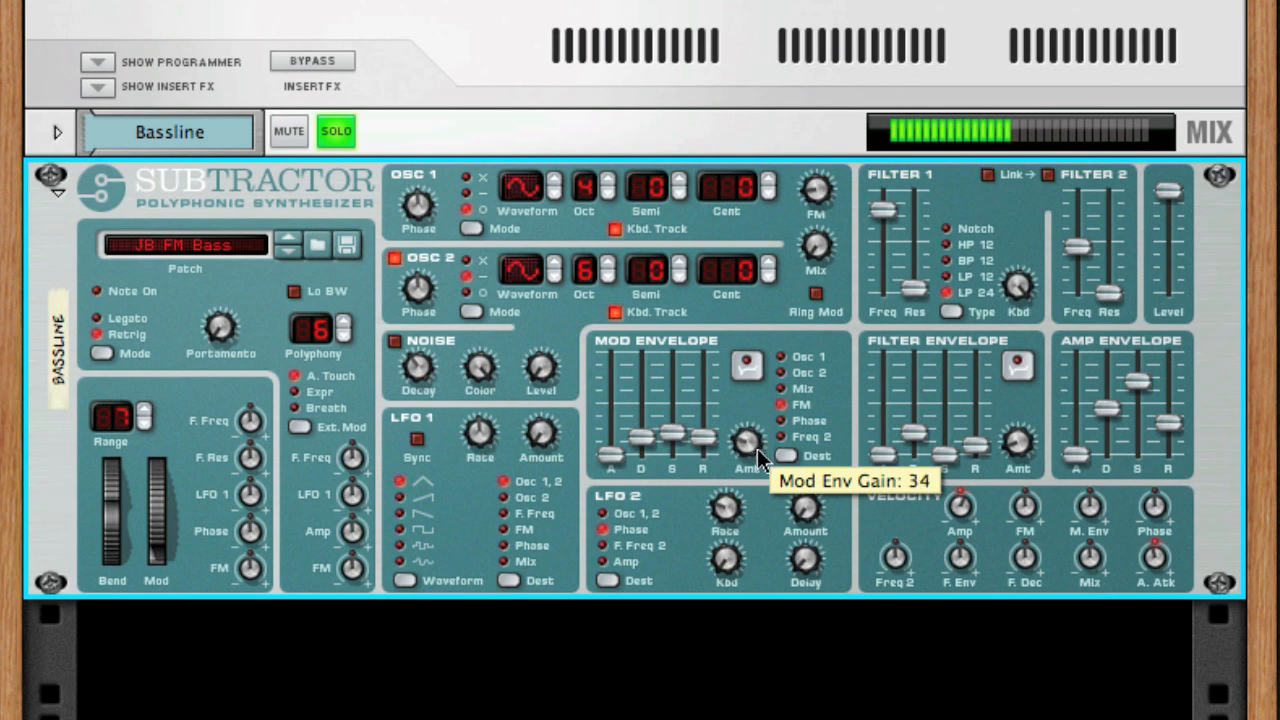
pyautogui.moveTo(816, 190)
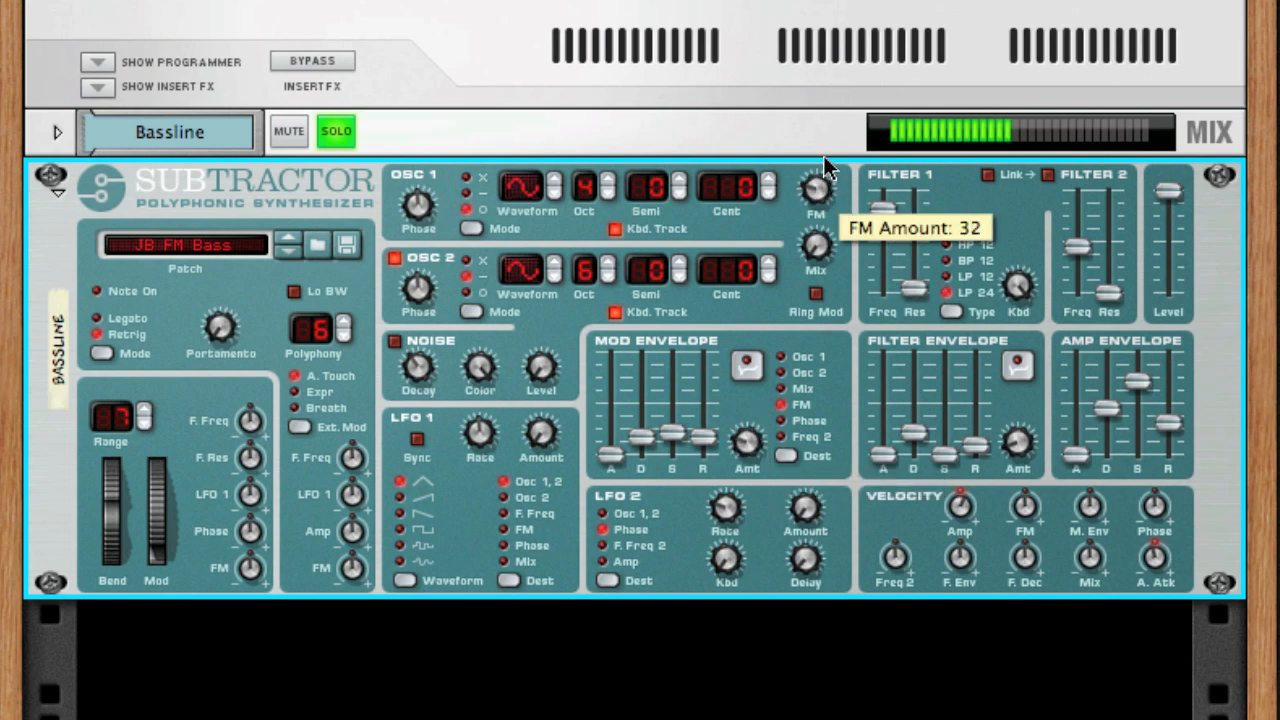
pyautogui.moveTo(816, 192); pyautogui.dragTo(816, 150)
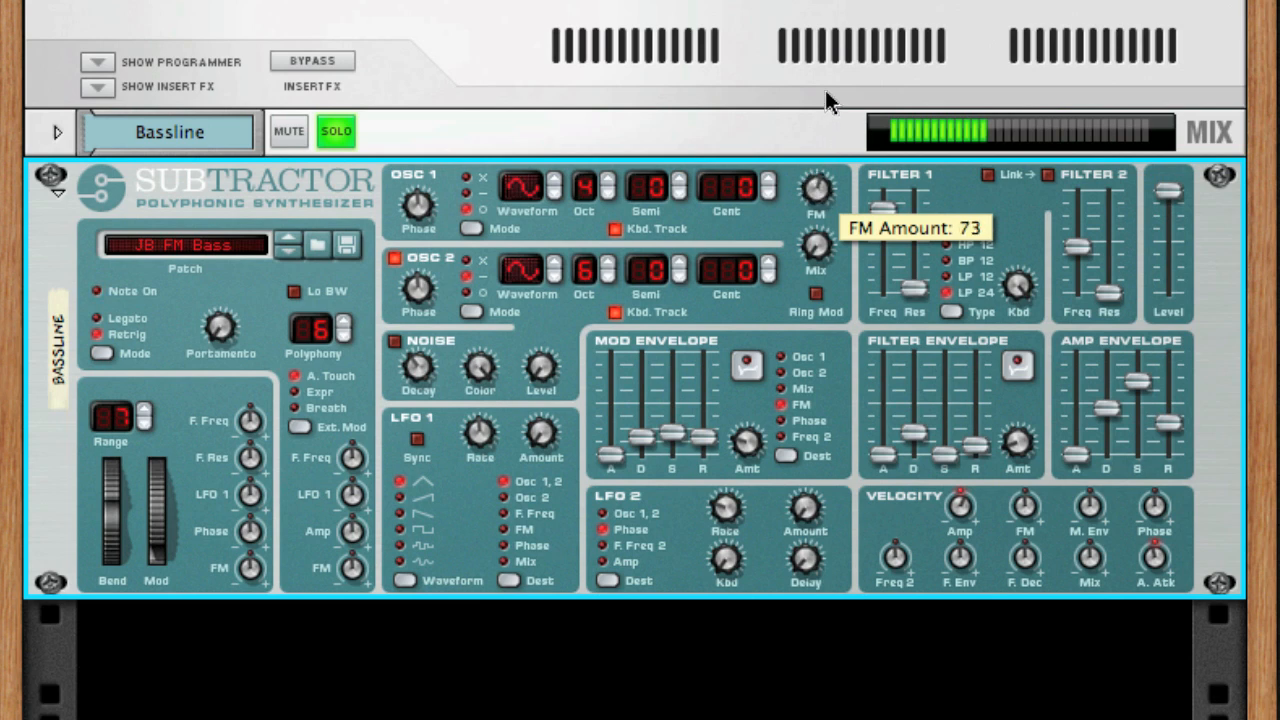
pyautogui.moveTo(817, 190); pyautogui.dragTo(825, 210)
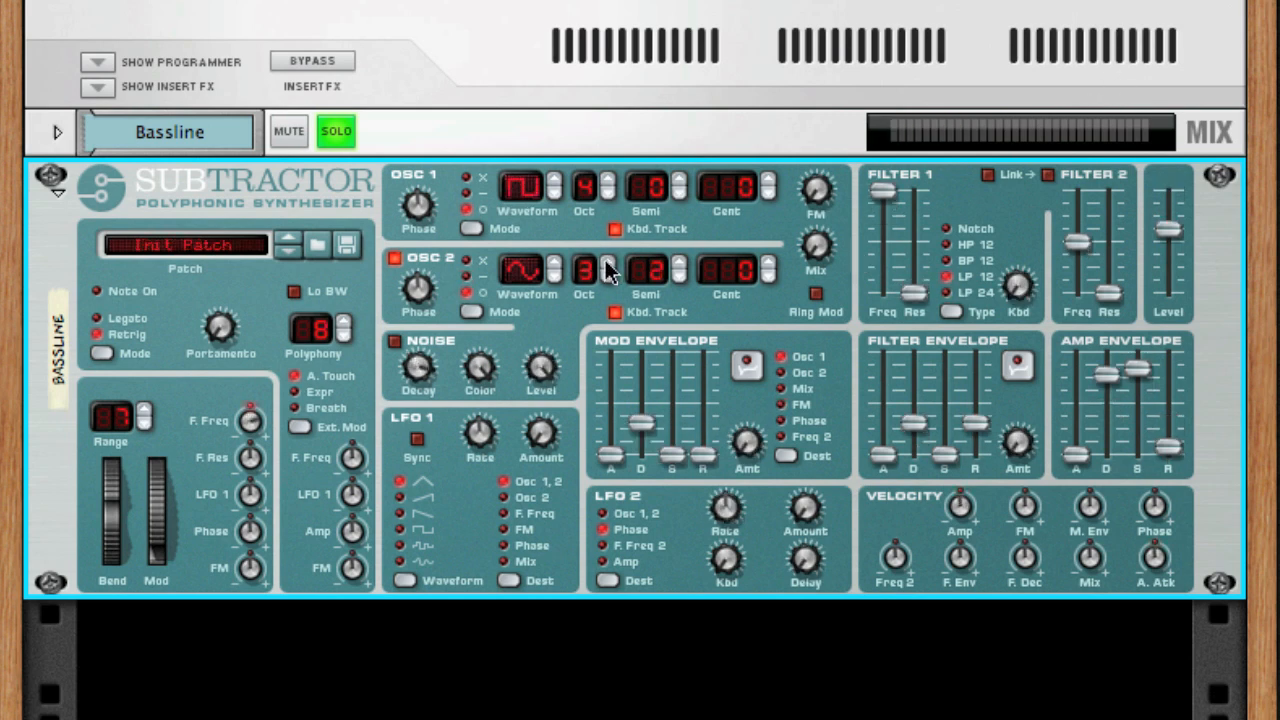
pyautogui.moveTo(398, 258)
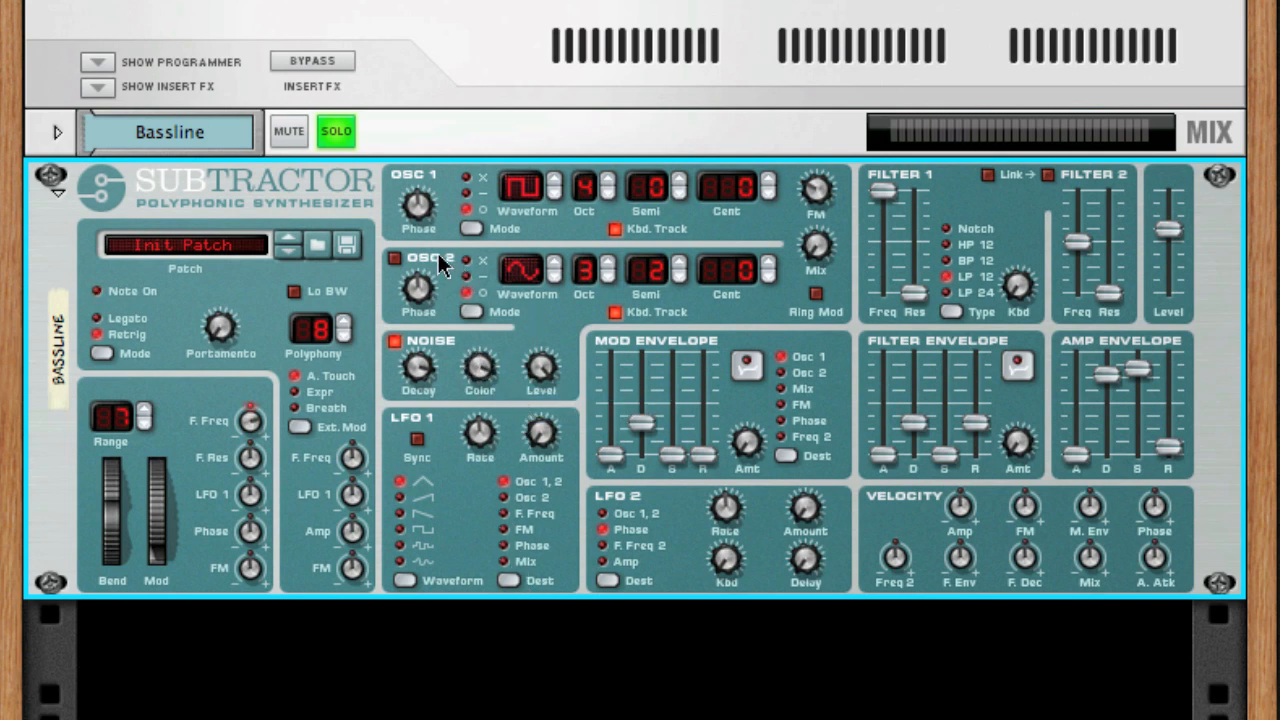
# - Re-enable Oscillator 2 on the Subtractor so both oscillators sound again
pyautogui.click(393, 258)
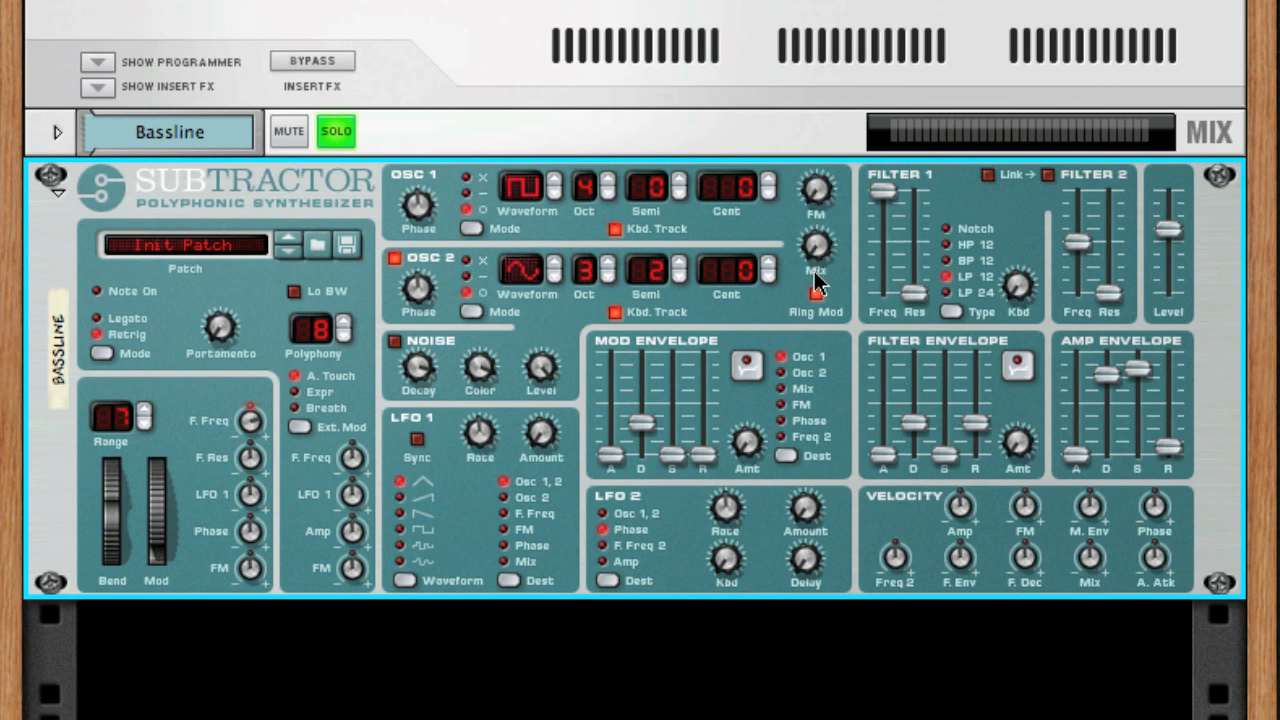
pyautogui.moveTo(817, 247)
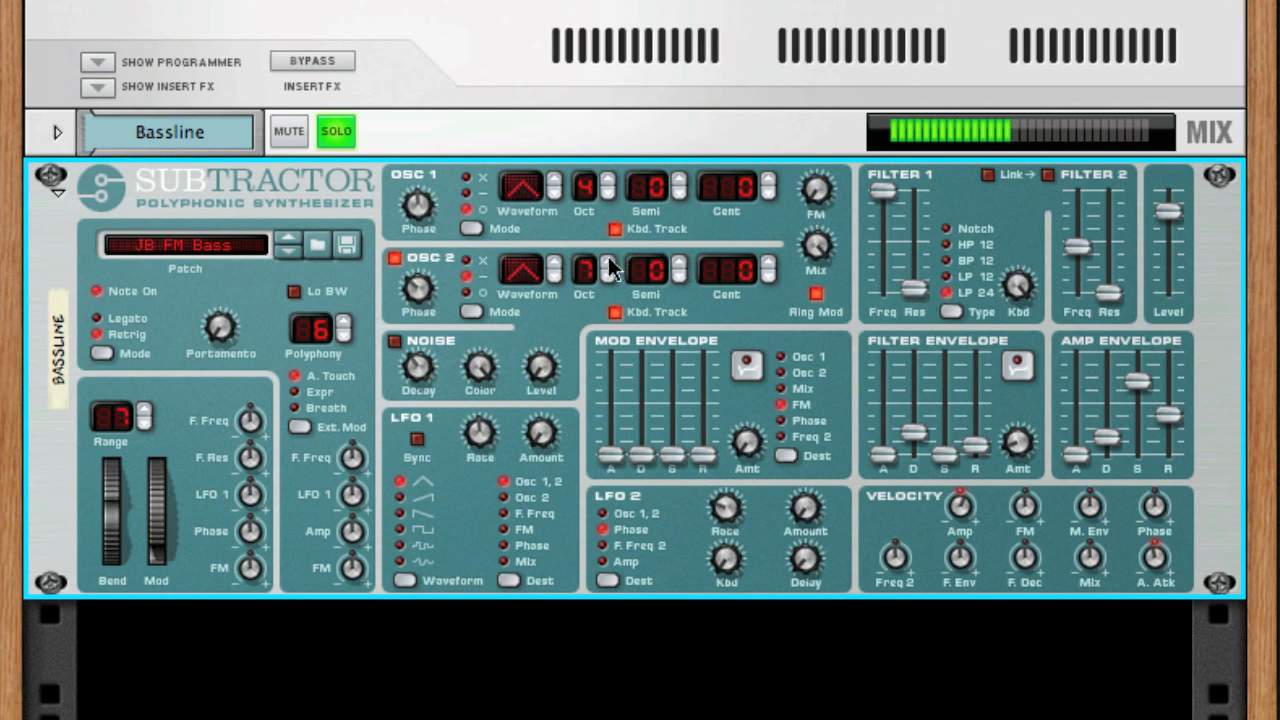
pyautogui.moveTo(685, 290)
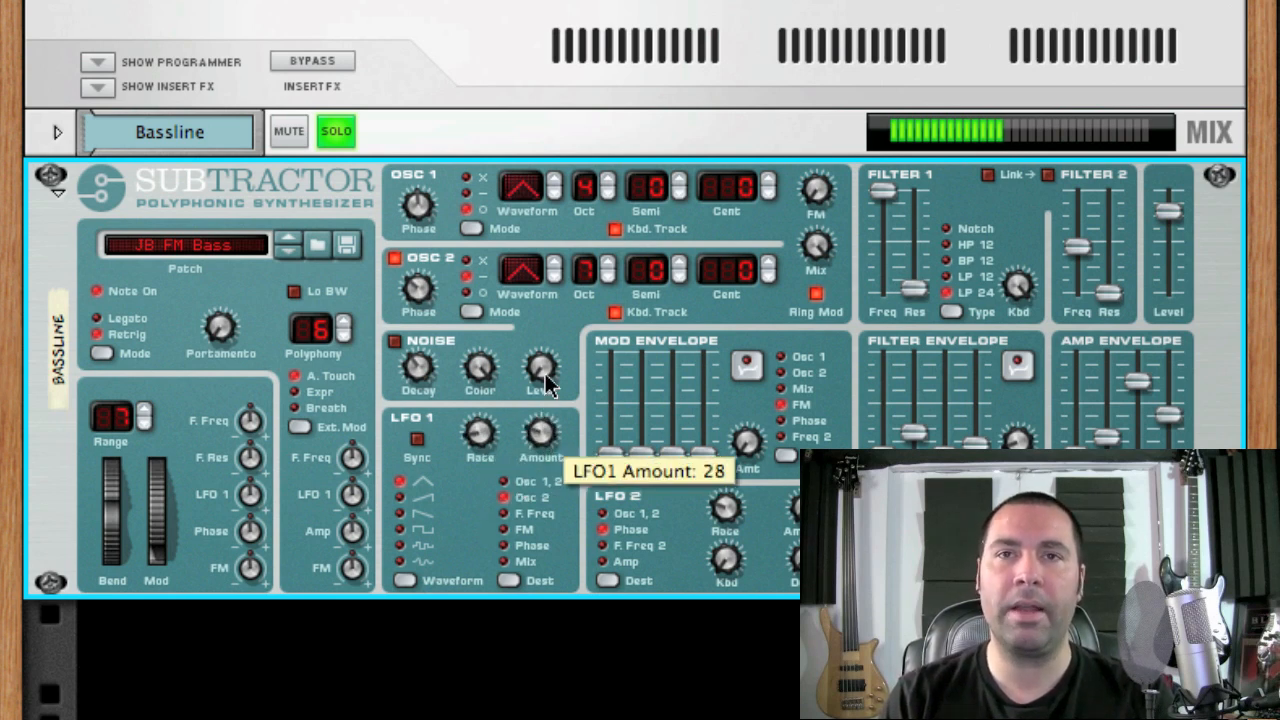
pyautogui.moveTo(553, 338)
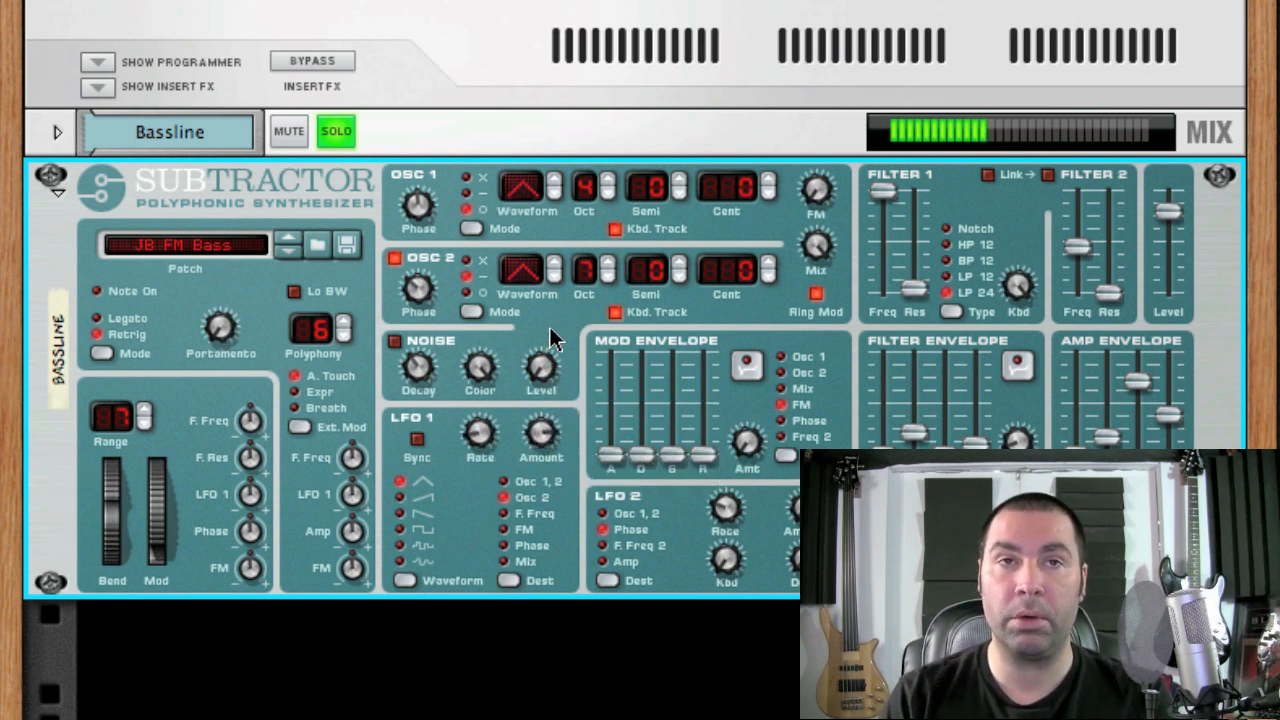